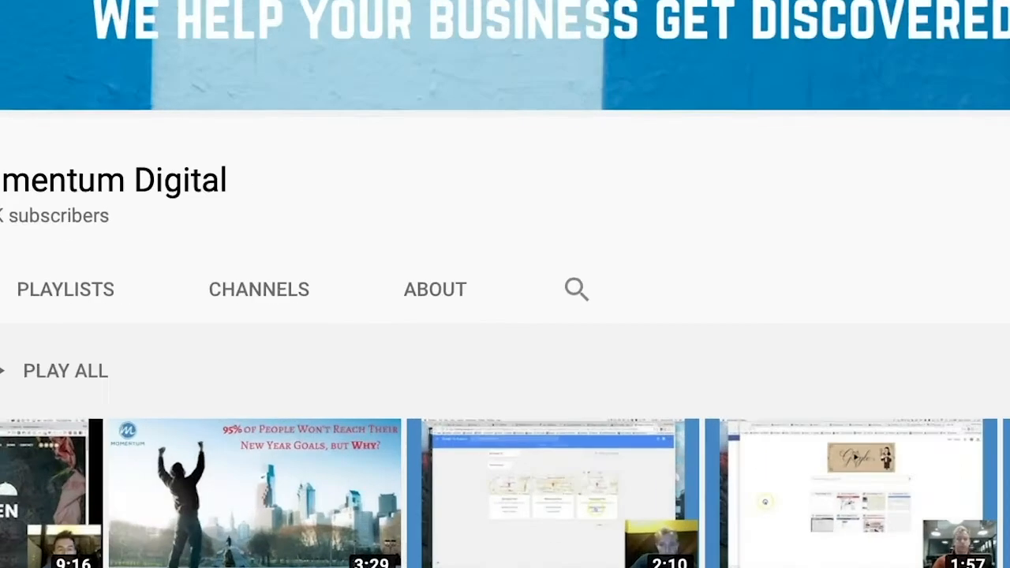
Switch from the YouTube channel to the Chrome tab showing momentumvirtualtours.com
{"action": "left_click", "coordinate": [761, 24]}
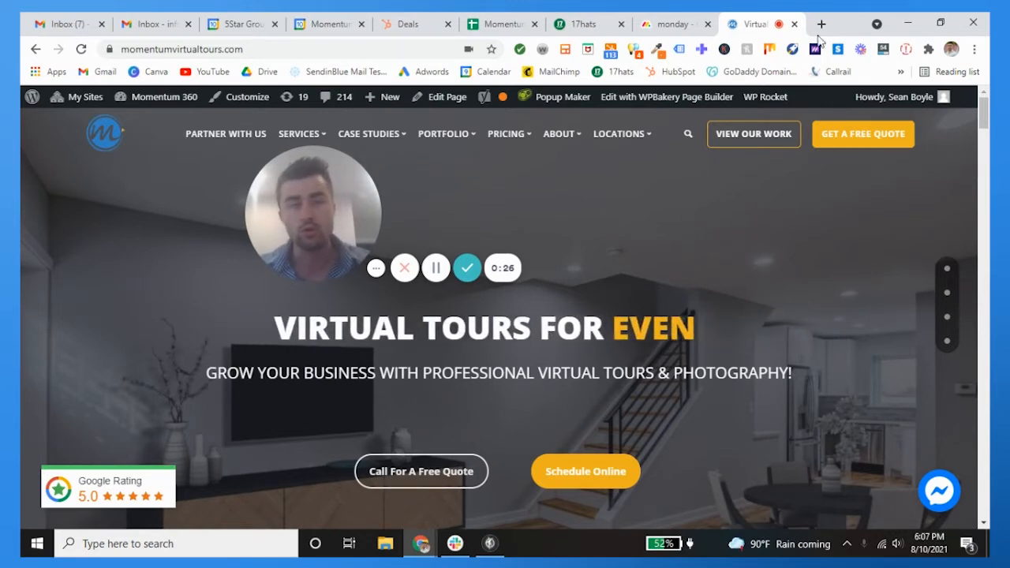
Bring up 3dvista.com in a new Chrome tab beside the virtual tours site
{"action": "left_click", "coordinate": [822, 24]}
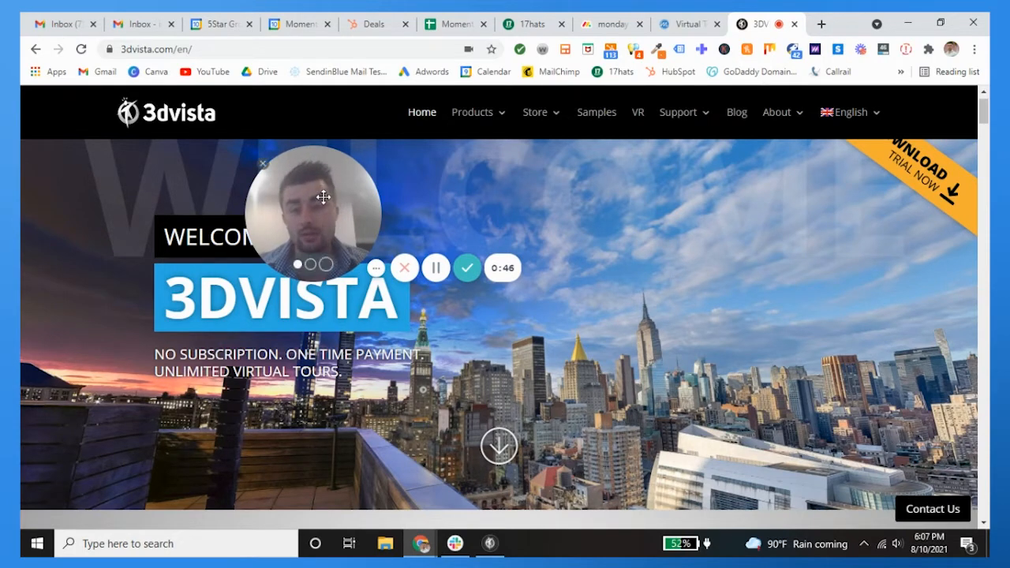
Go to the Samples page from the 3DVista site's top navigation bar
{"action": "left_click_drag", "start_coordinate": [316, 213], "coordinate": [513, 229]}
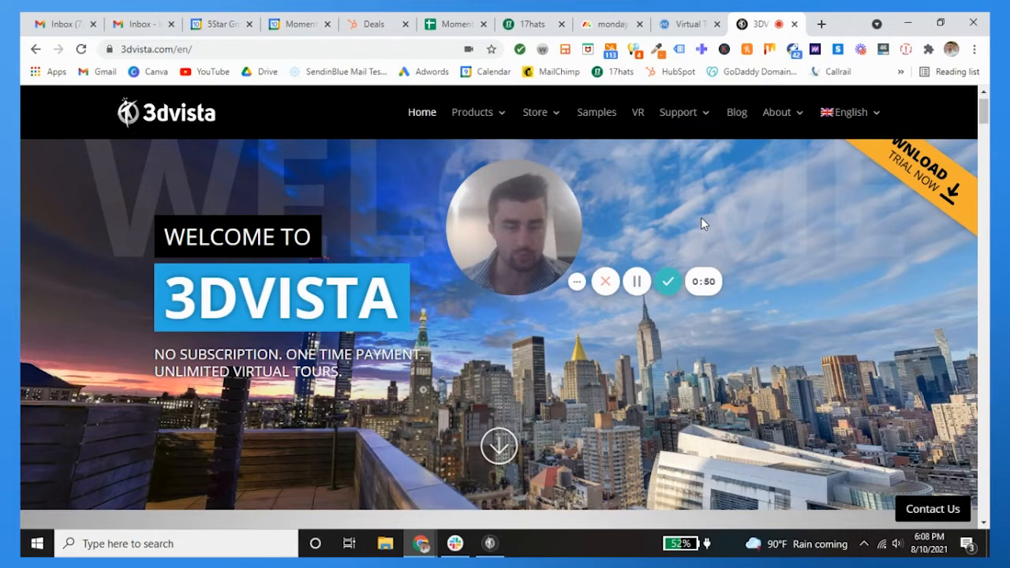
{"action": "left_click", "coordinate": [597, 113]}
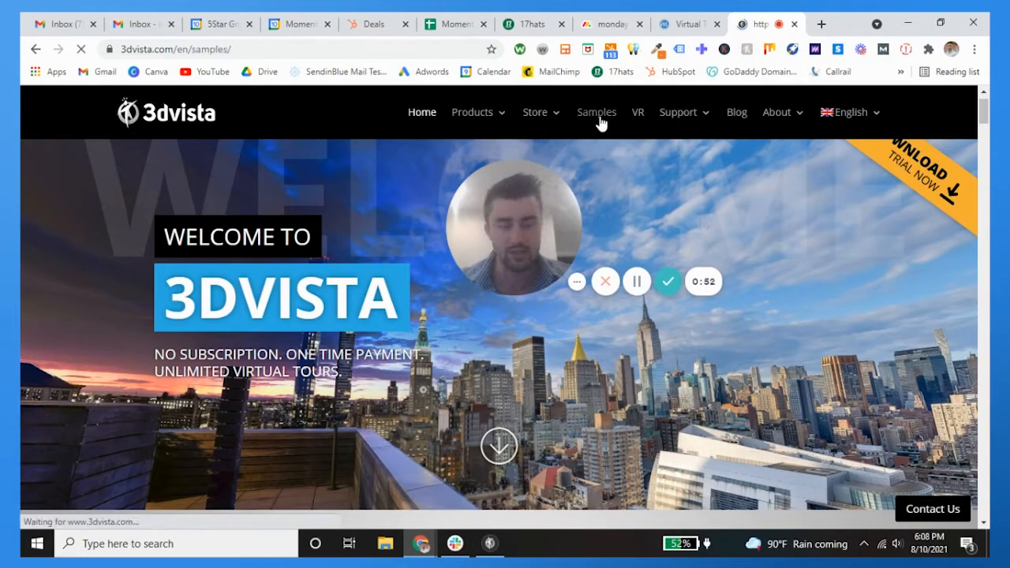
{"action": "left_click", "coordinate": [597, 112]}
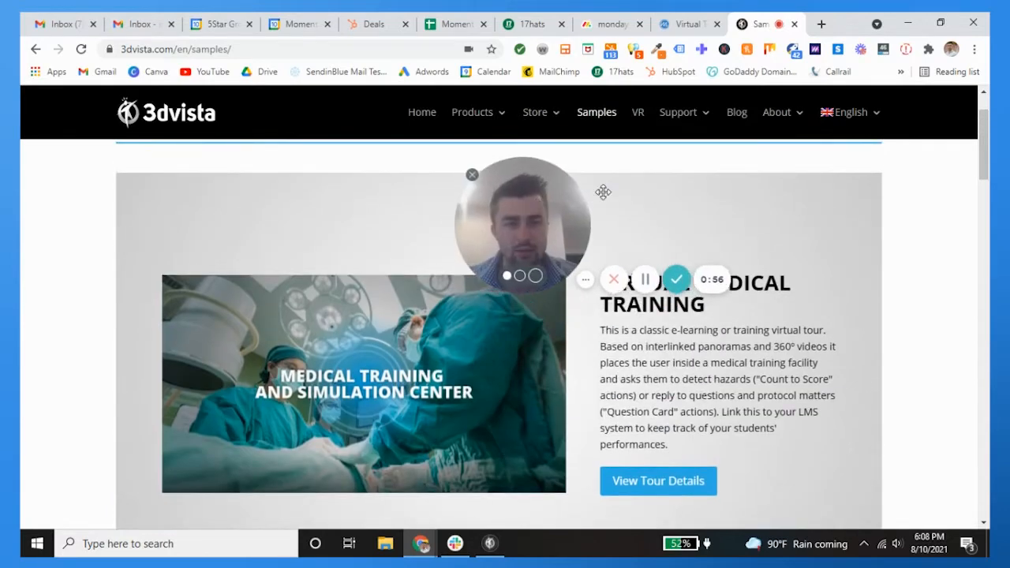
{"action": "scroll", "scroll_direction": "down", "scroll_amount": 3}
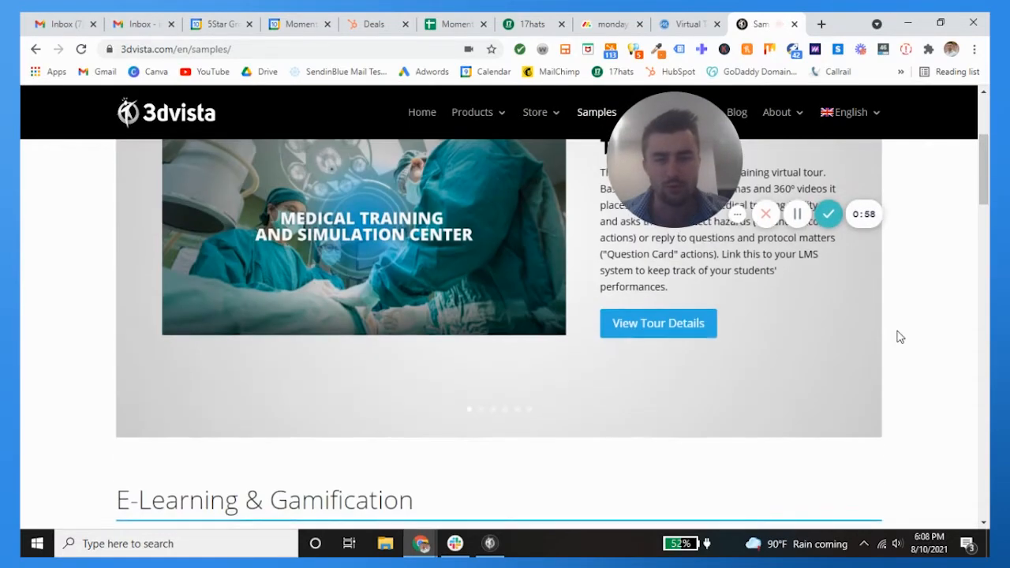
{"action": "scroll", "scroll_direction": "down", "scroll_amount": 3}
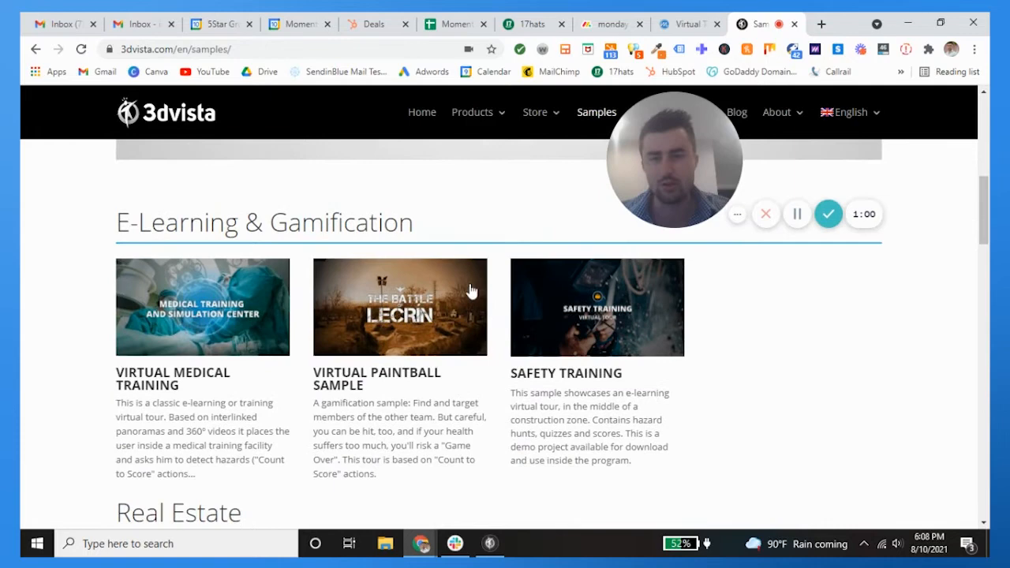
{"action": "mouse_move", "coordinate": [467, 219]}
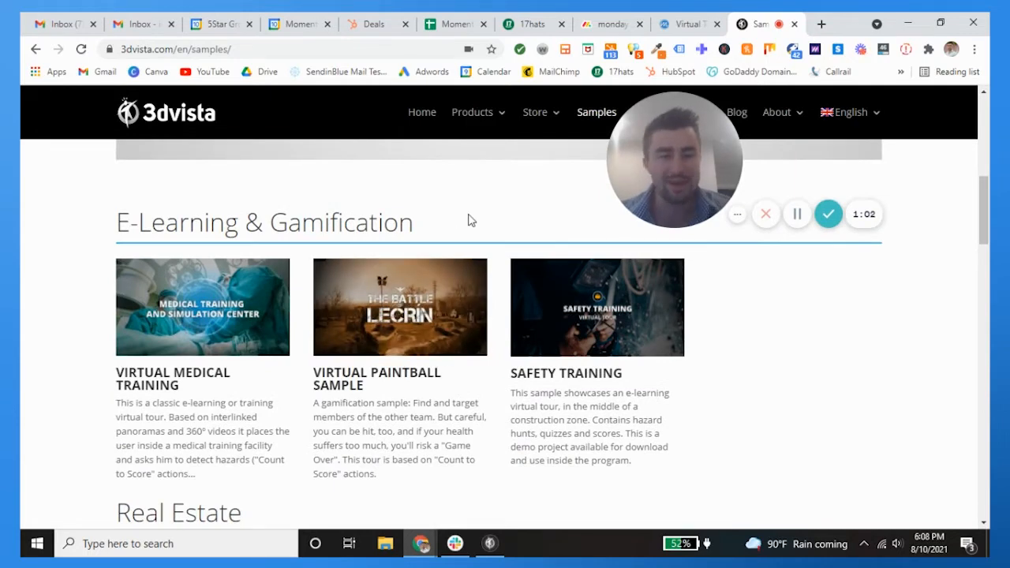
{"action": "scroll", "scroll_direction": "down", "scroll_amount": 3}
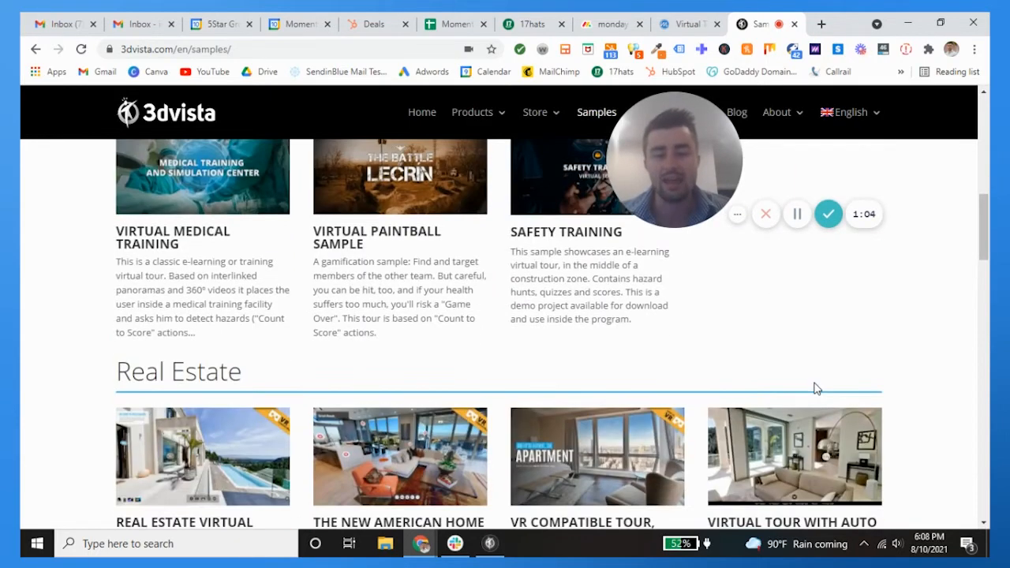
{"action": "scroll", "scroll_direction": "down", "scroll_amount": 3}
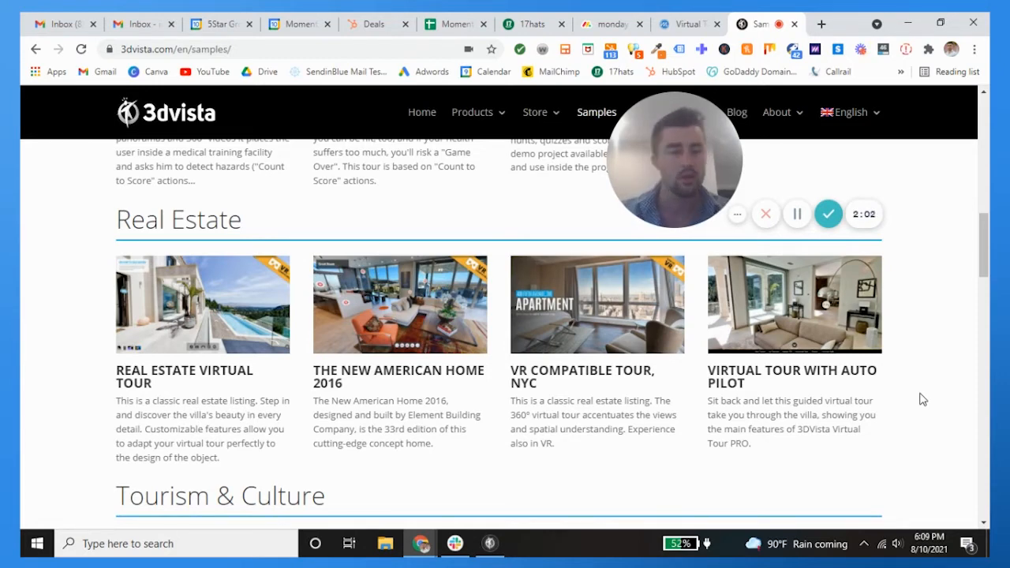
{"action": "scroll", "scroll_direction": "up", "scroll_amount": 3}
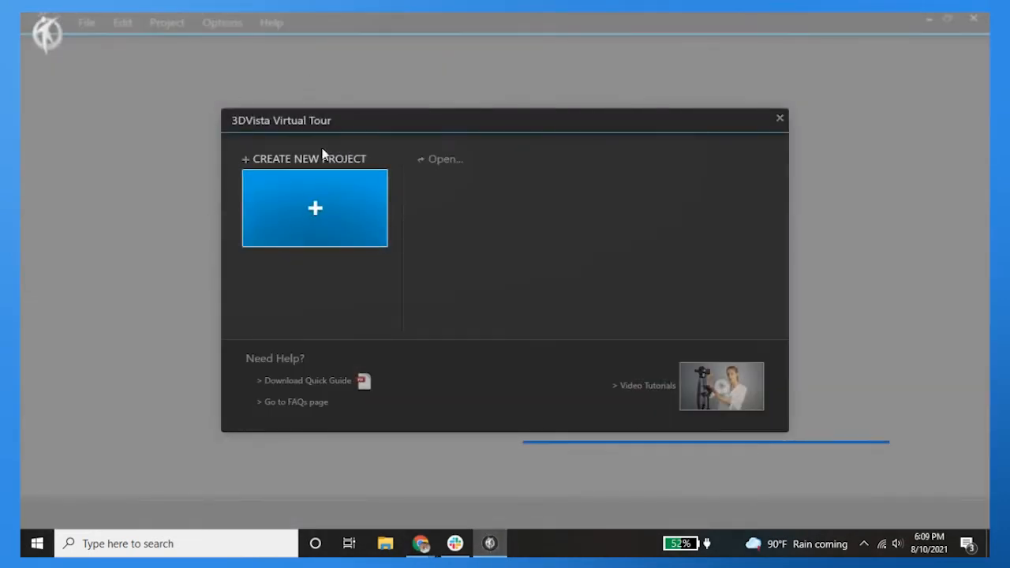
{"action": "mouse_move", "coordinate": [315, 208]}
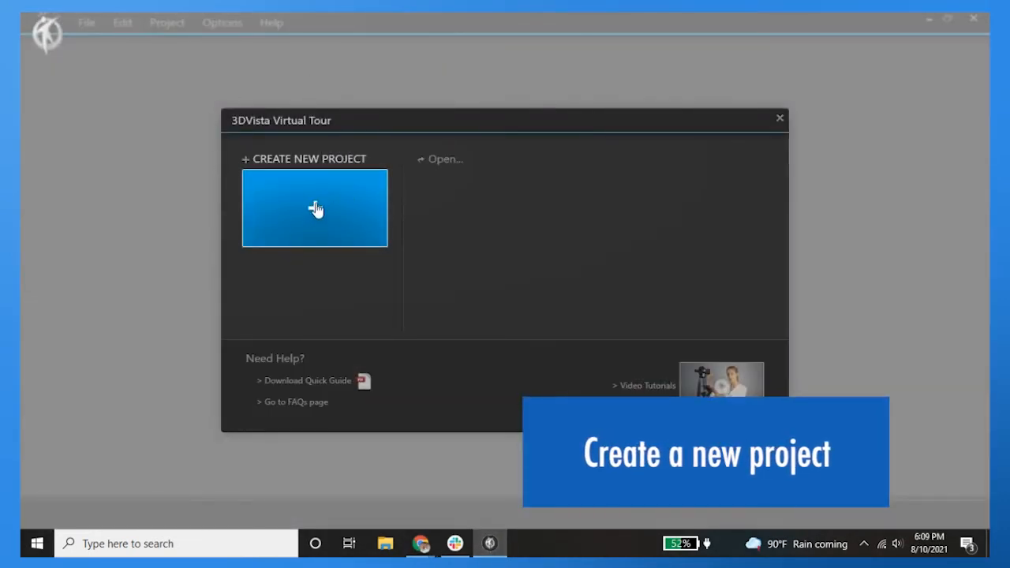
{"action": "mouse_move", "coordinate": [429, 199]}
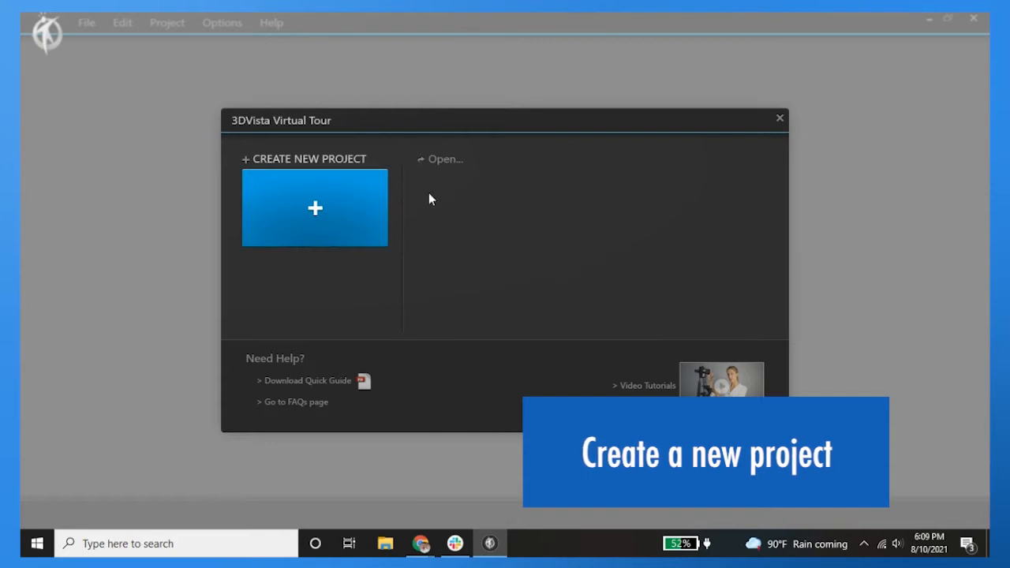
Start a new project from the + button under CREATE NEW PROJECT
{"action": "left_click", "coordinate": [314, 208]}
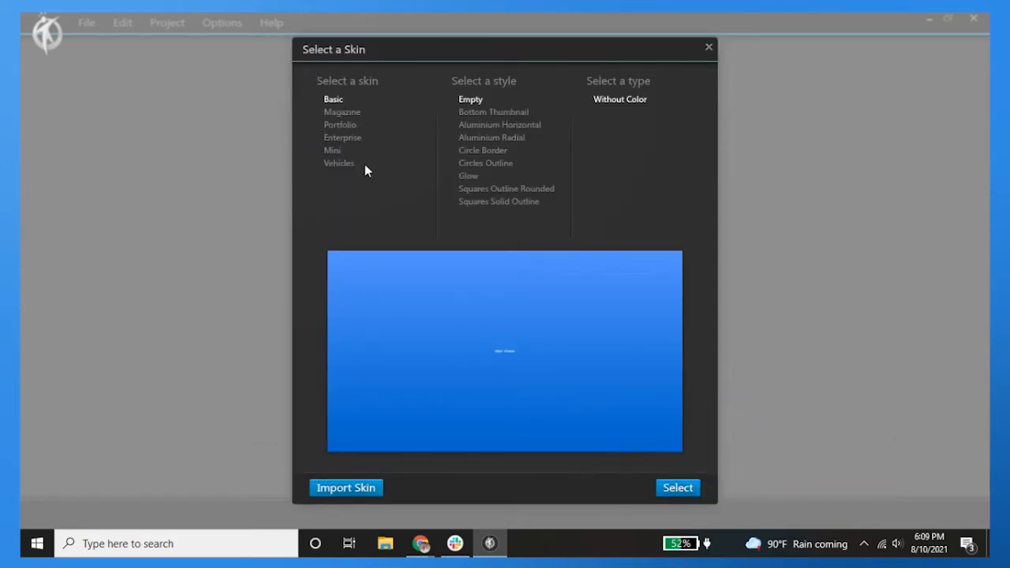
{"action": "mouse_move", "coordinate": [432, 310]}
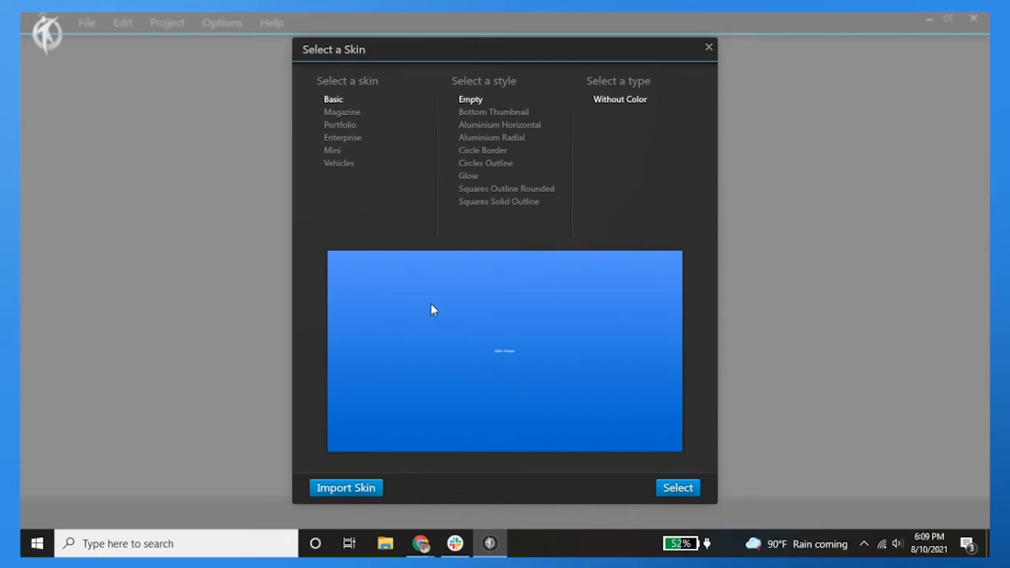
{"action": "mouse_move", "coordinate": [397, 215]}
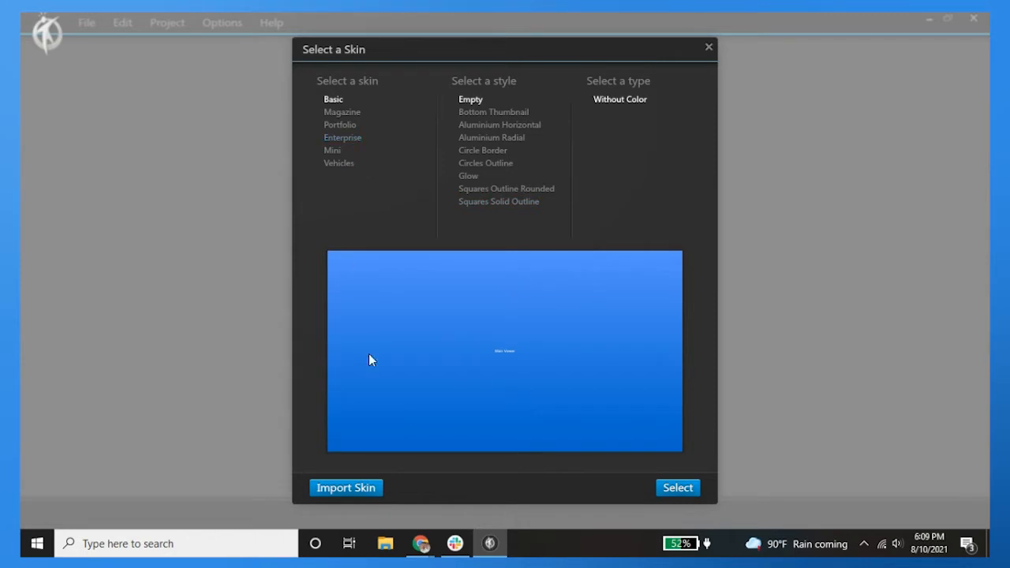
Preview Magazine, Enterprise, Mini and Vehicles skins, then create the project with Portfolio Side Menu Black 1
{"action": "left_click", "coordinate": [342, 111]}
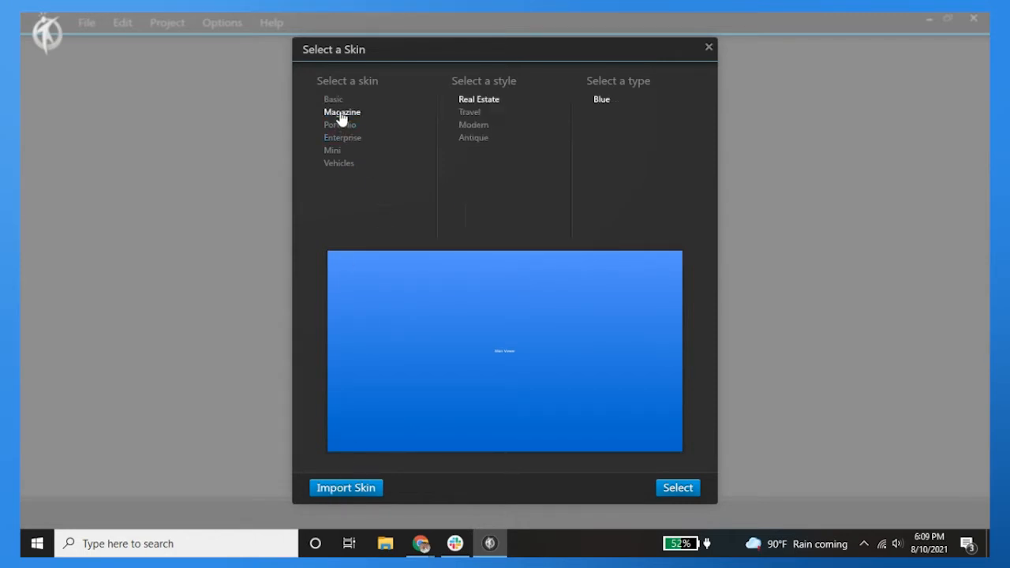
{"action": "left_click", "coordinate": [343, 138]}
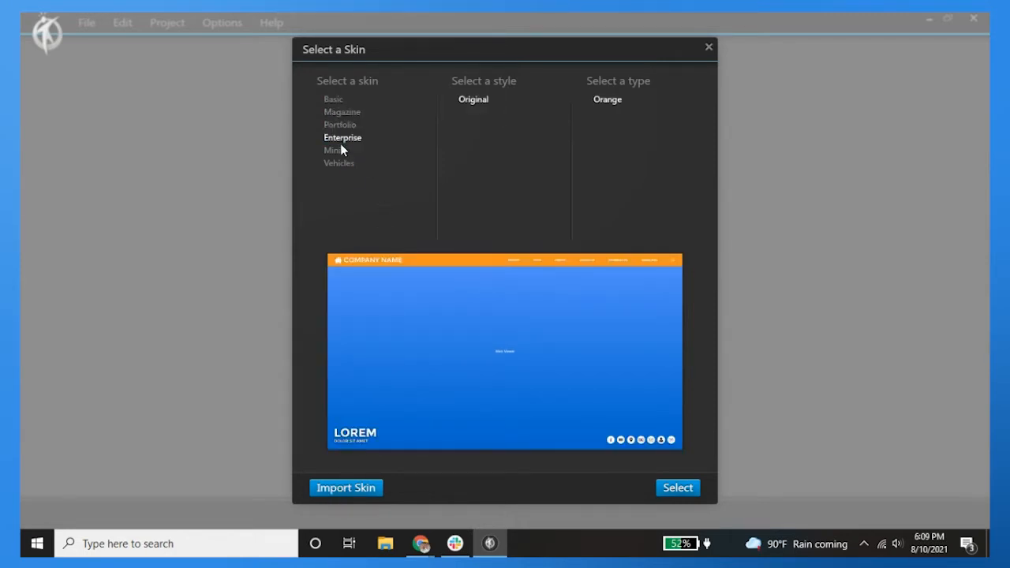
{"action": "left_click", "coordinate": [338, 162]}
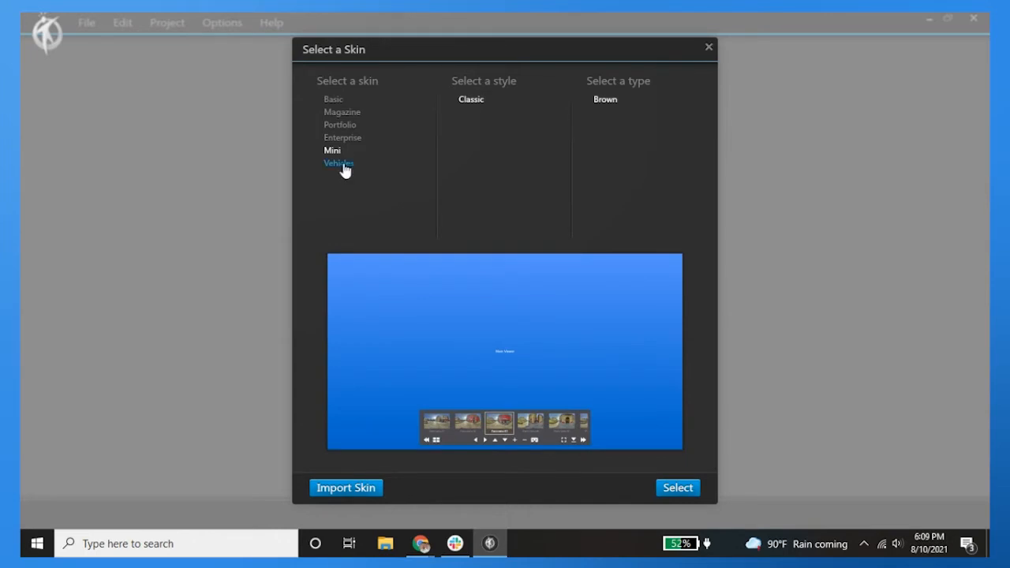
{"action": "left_click", "coordinate": [338, 163]}
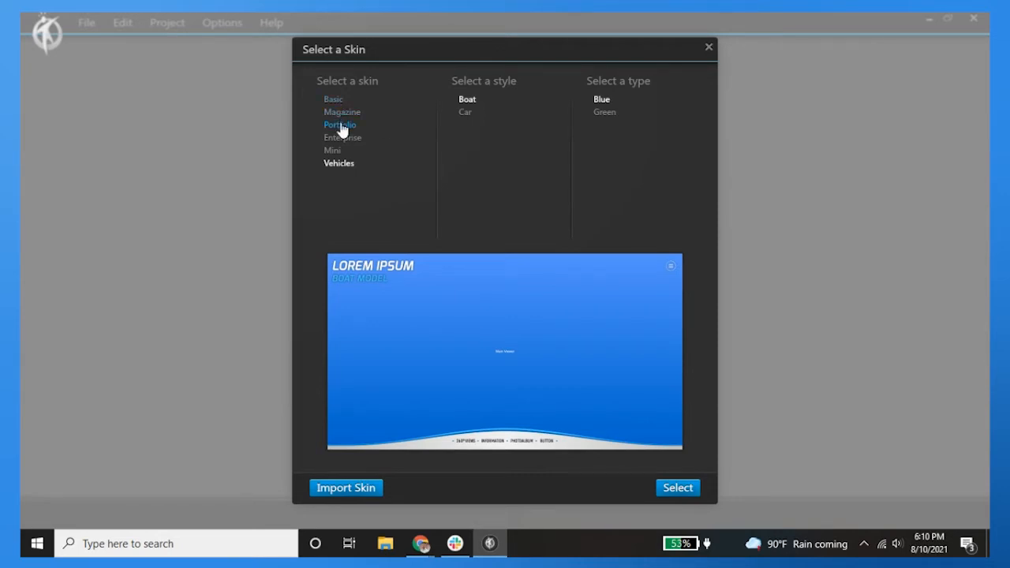
{"action": "left_click", "coordinate": [340, 125]}
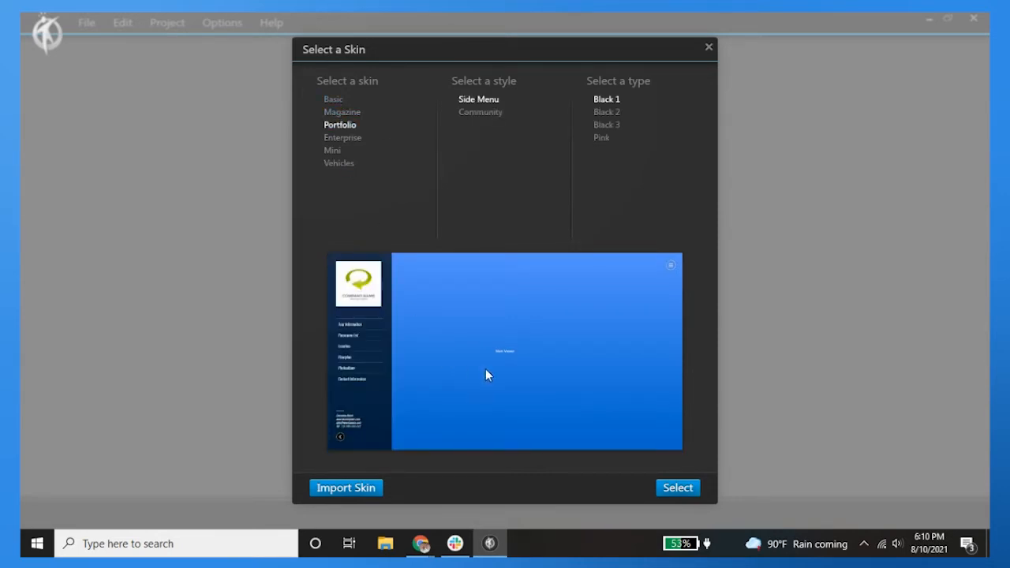
{"action": "mouse_move", "coordinate": [677, 488]}
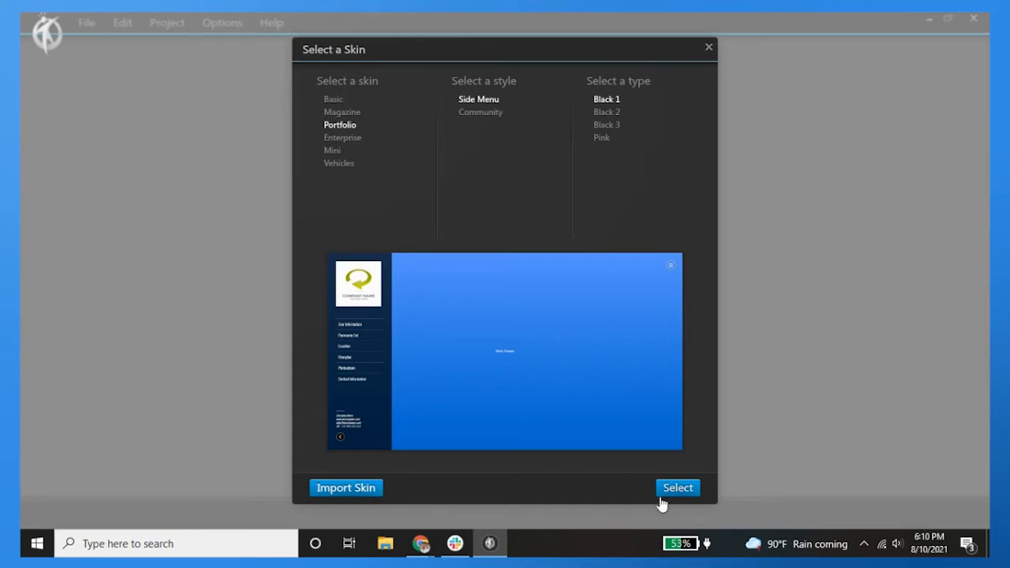
{"action": "left_click", "coordinate": [343, 111]}
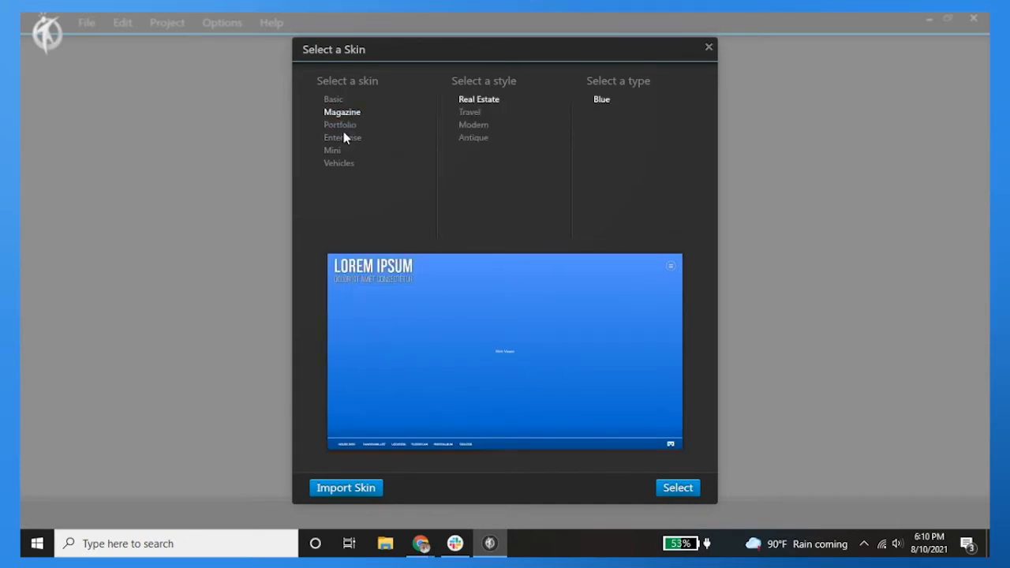
{"action": "left_click", "coordinate": [341, 124]}
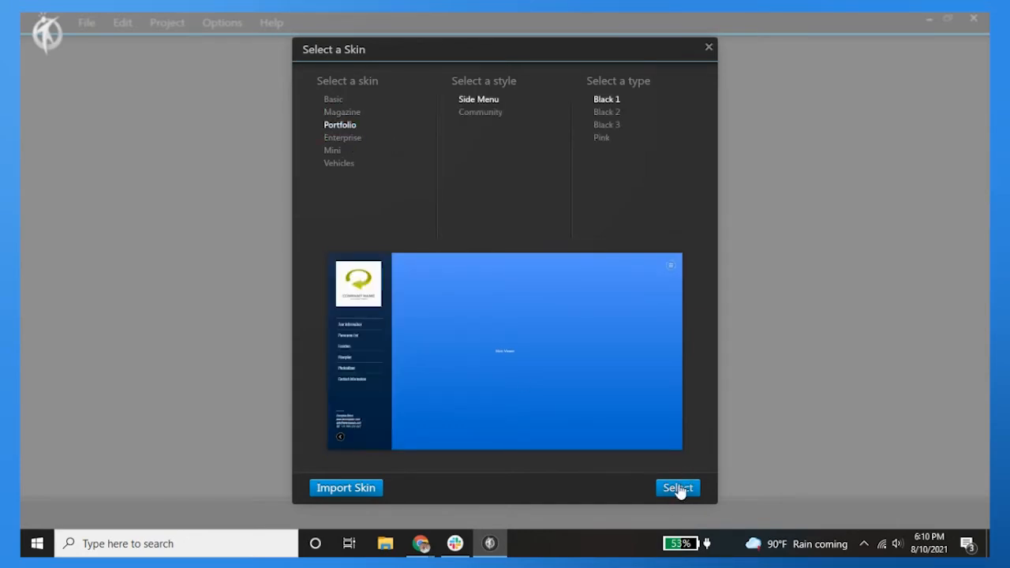
{"action": "left_click", "coordinate": [677, 488]}
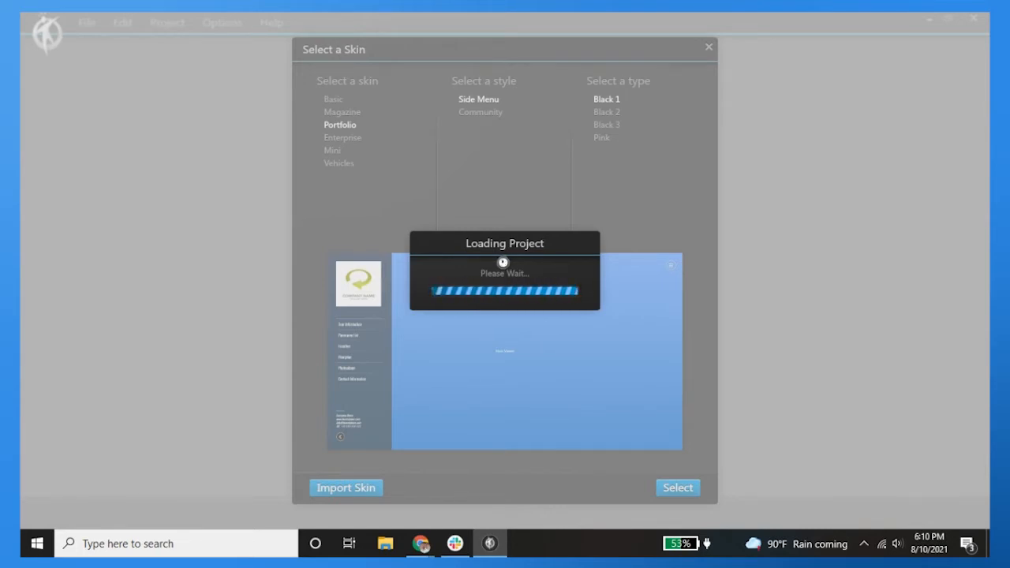
Let the project load and close the Add Media dialog, leaving an empty playlist
{"action": "left_click", "coordinate": [677, 487]}
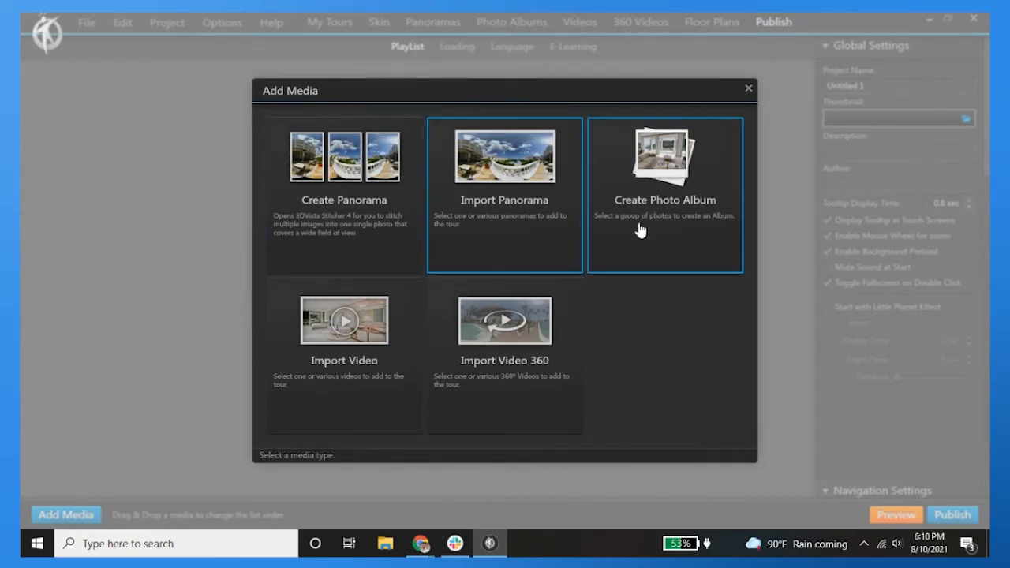
{"action": "left_click", "coordinate": [506, 356]}
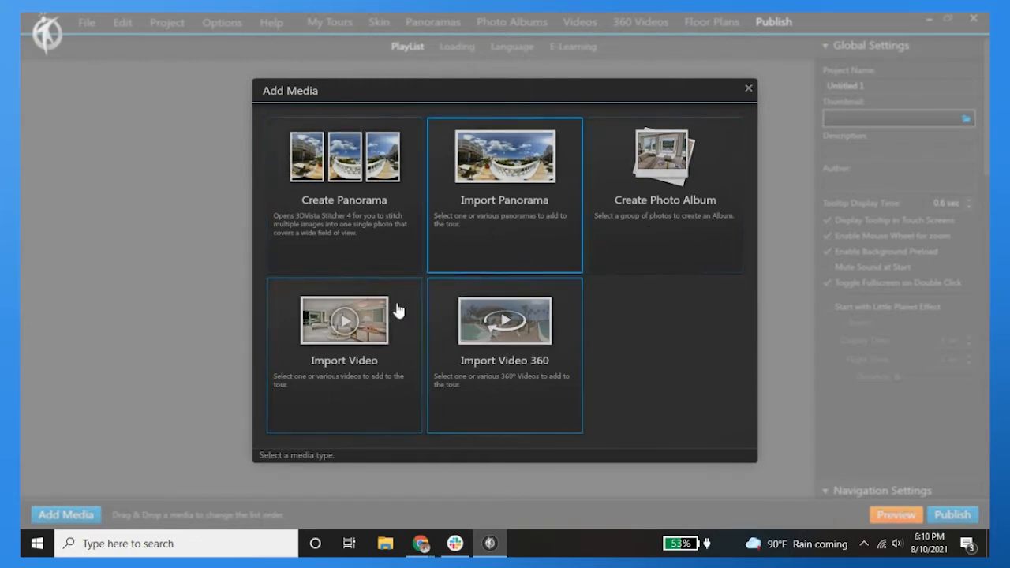
{"action": "left_click", "coordinate": [749, 88]}
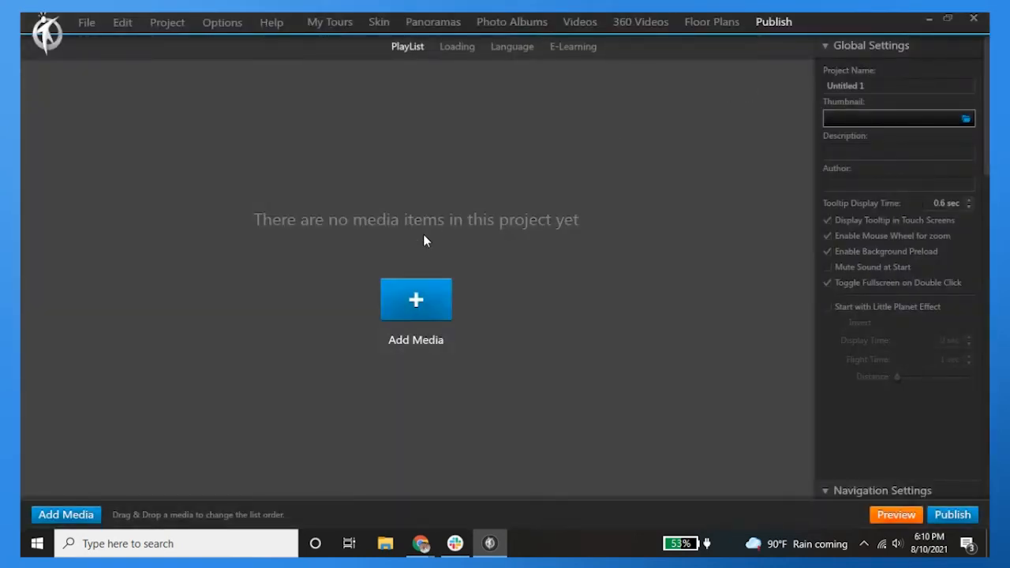
{"action": "mouse_move", "coordinate": [379, 22]}
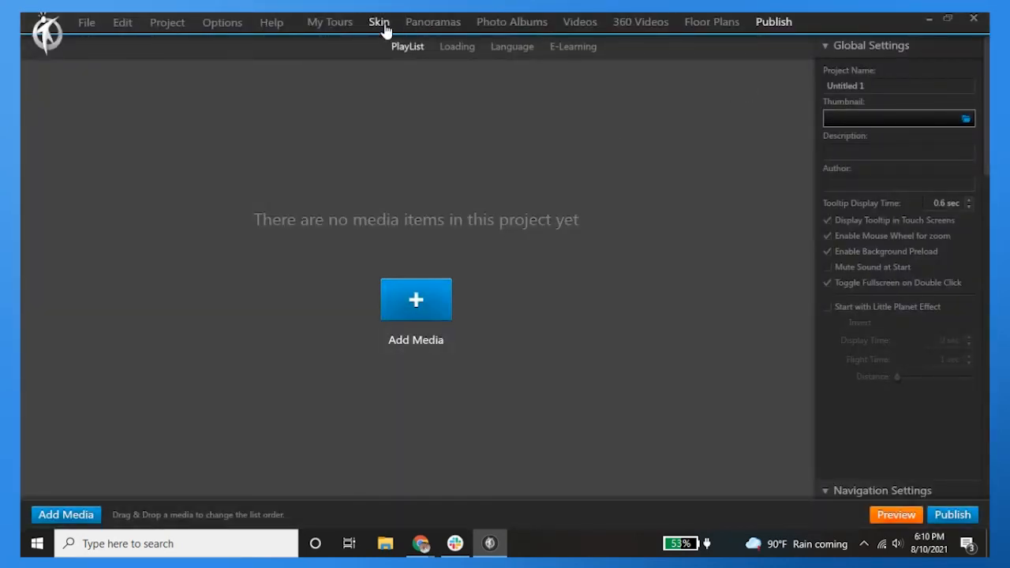
Enter the skin editor and select the Tour Information menu button in the side panel
{"action": "left_click", "coordinate": [379, 22]}
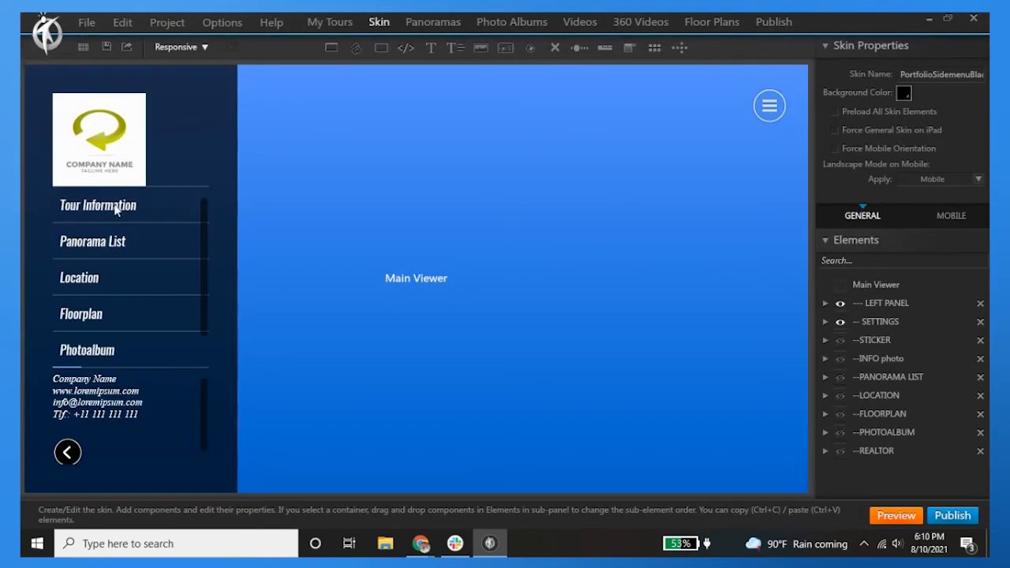
{"action": "mouse_move", "coordinate": [101, 295]}
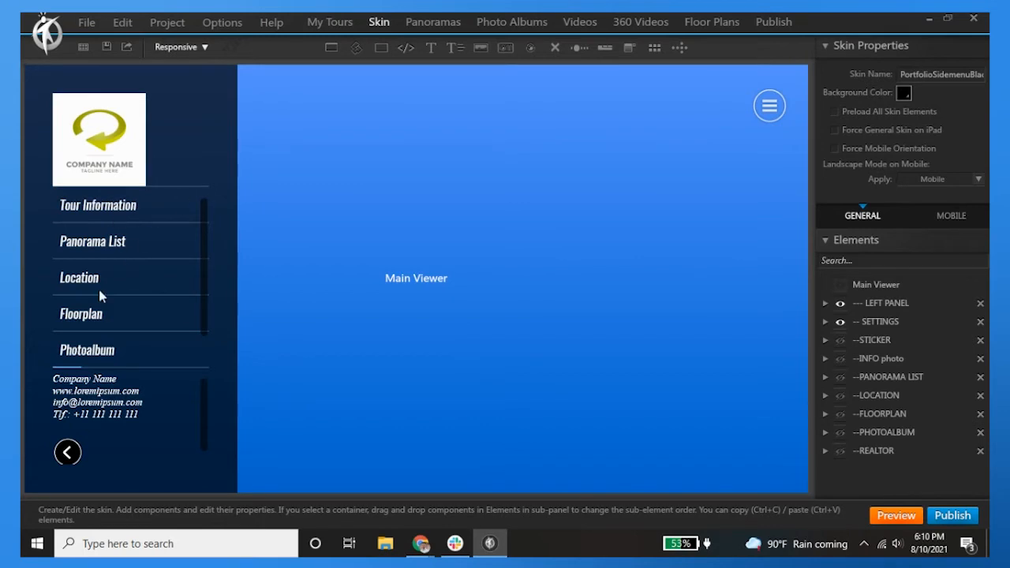
{"action": "mouse_move", "coordinate": [77, 292]}
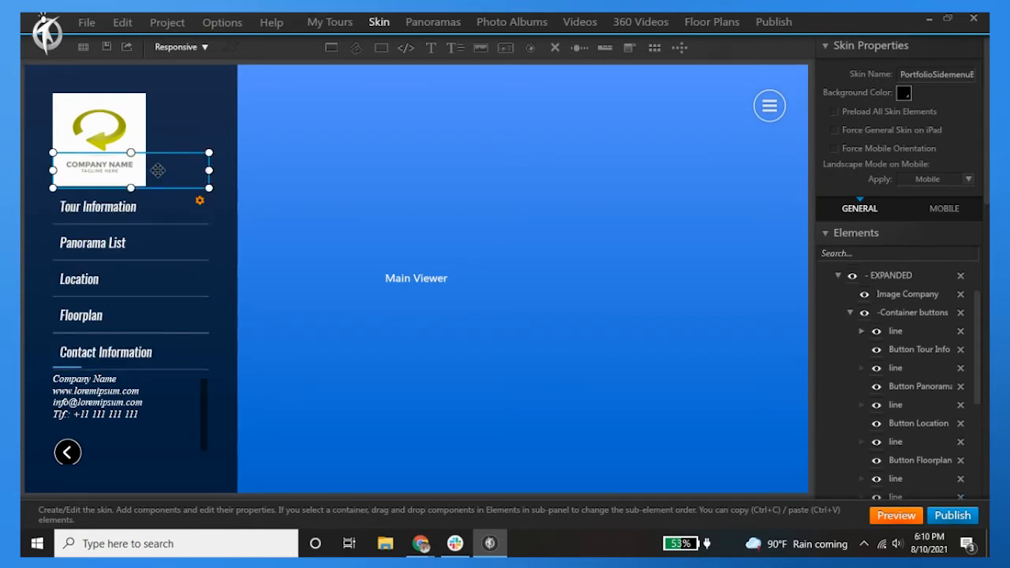
{"action": "left_click", "coordinate": [98, 205]}
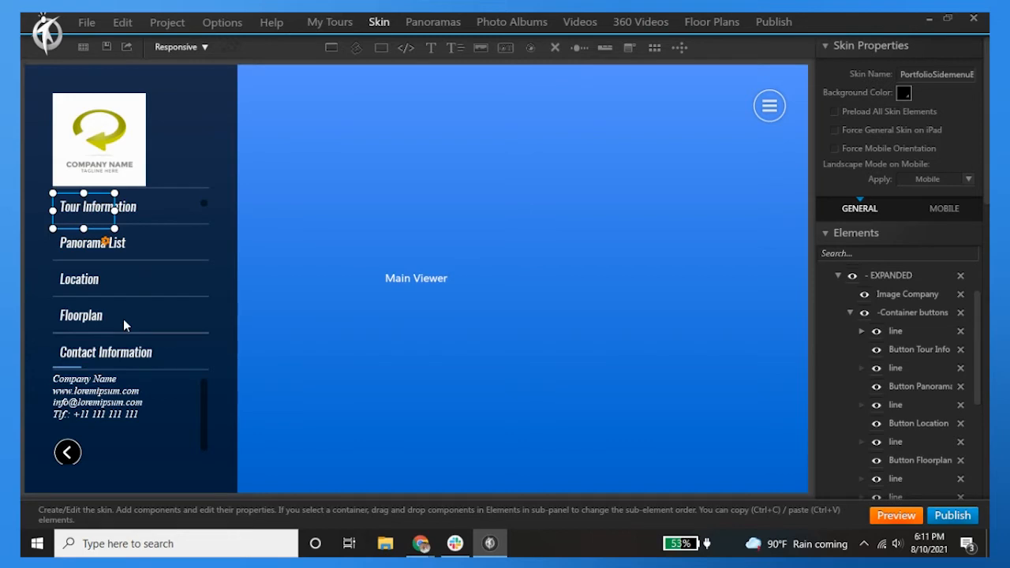
{"action": "mouse_move", "coordinate": [207, 157]}
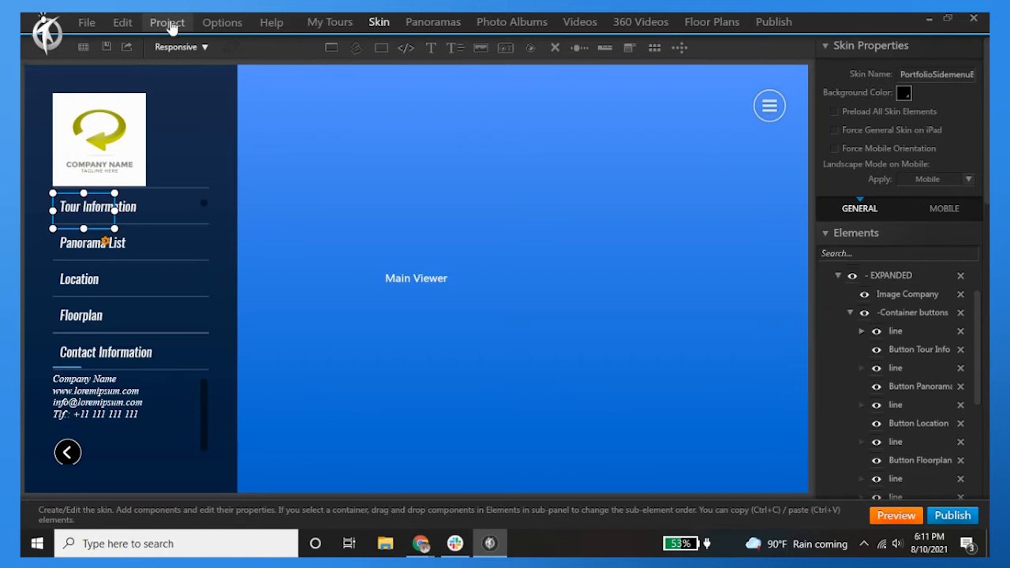
{"action": "mouse_move", "coordinate": [221, 22]}
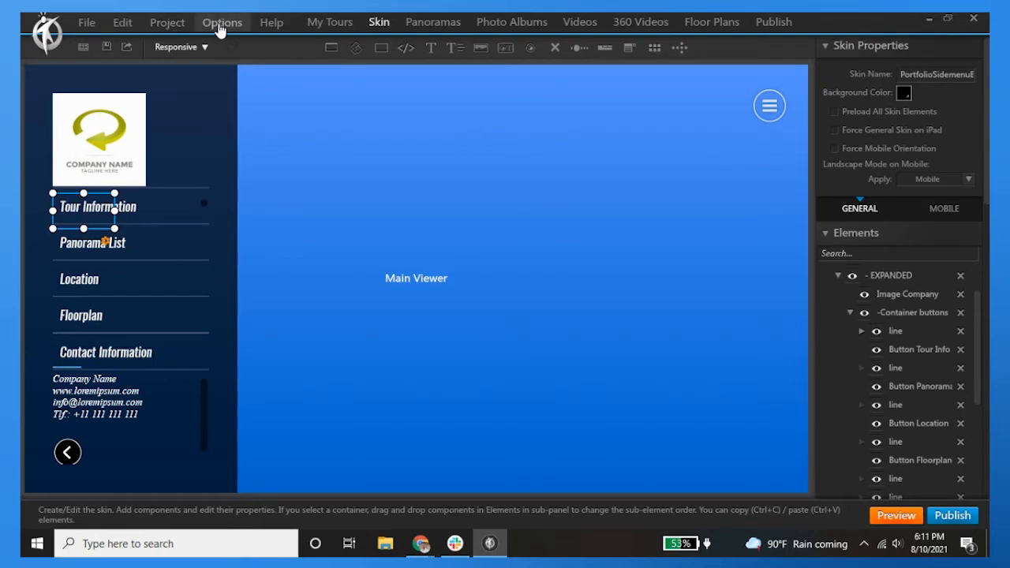
{"action": "left_click", "coordinate": [87, 22]}
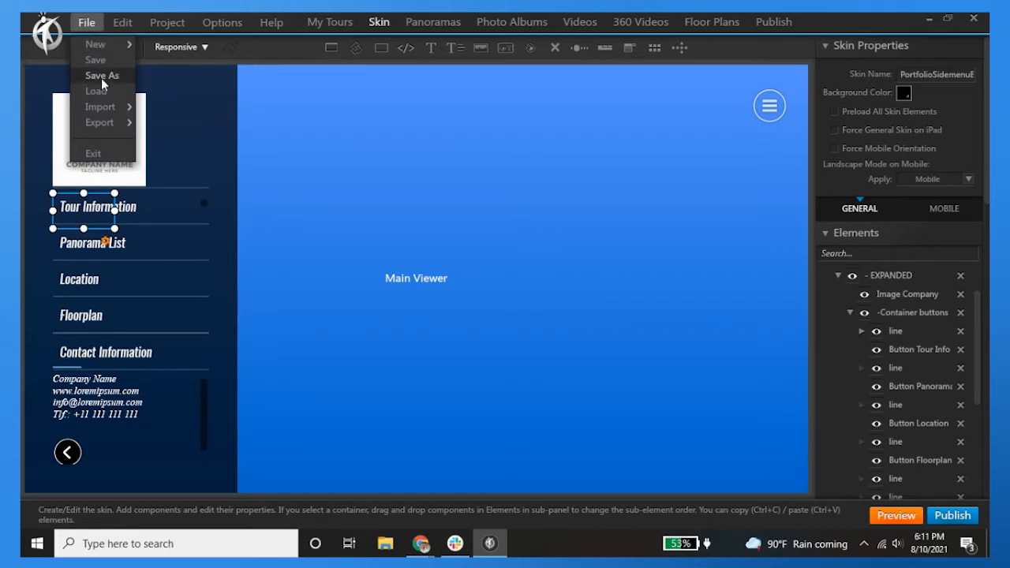
{"action": "mouse_move", "coordinate": [95, 44]}
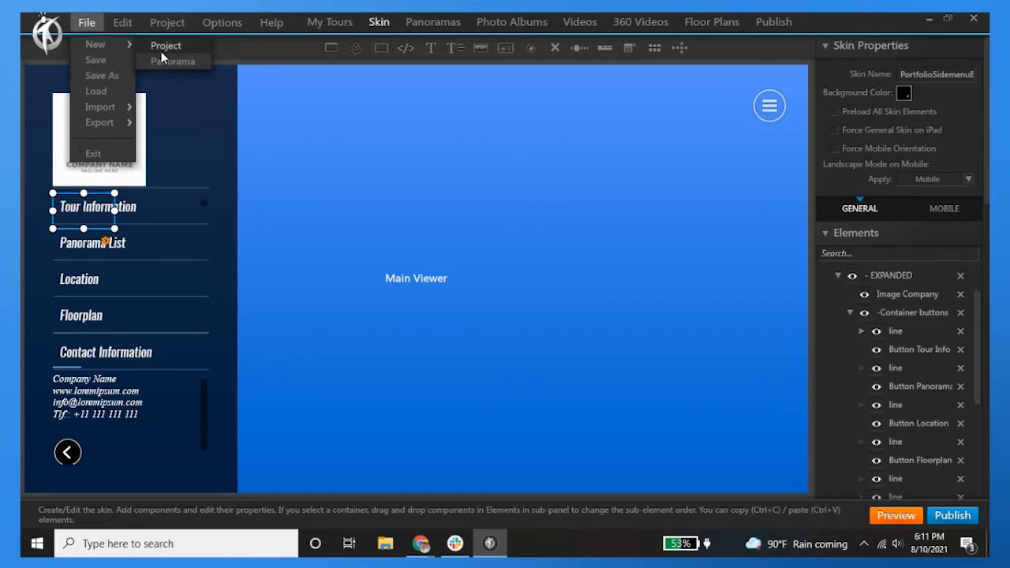
{"action": "mouse_move", "coordinate": [100, 123]}
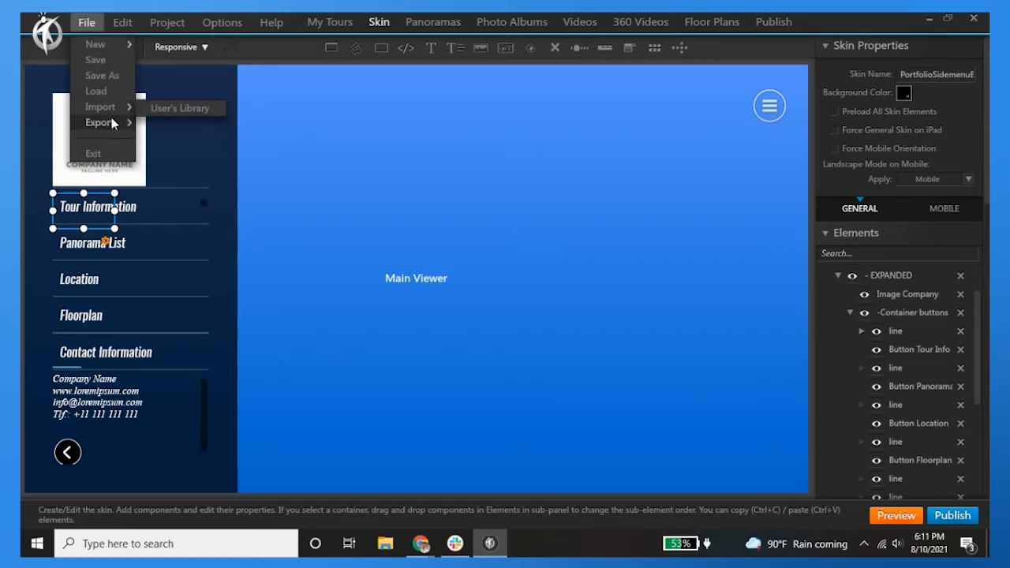
{"action": "left_click", "coordinate": [168, 22]}
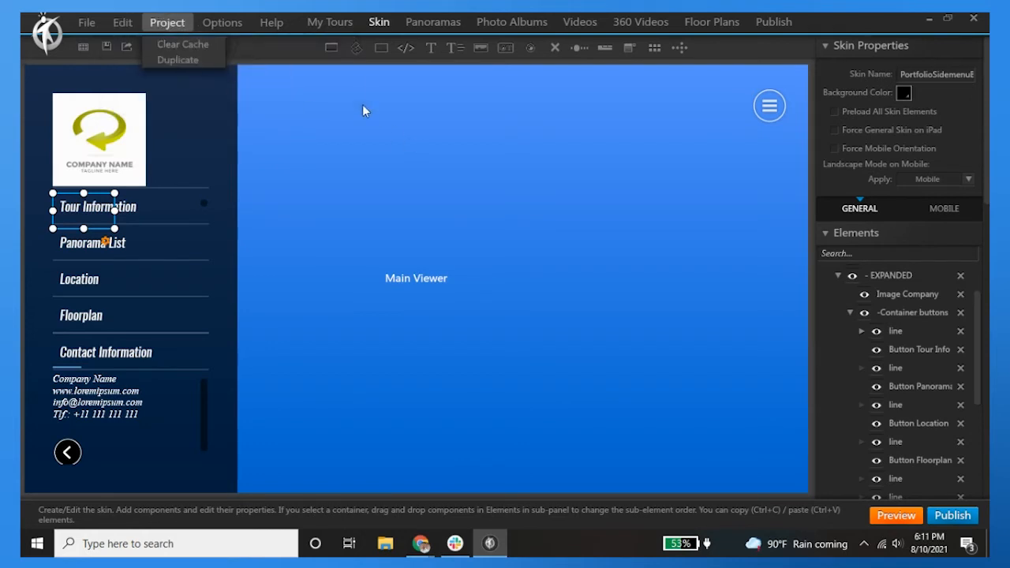
{"action": "mouse_move", "coordinate": [398, 257]}
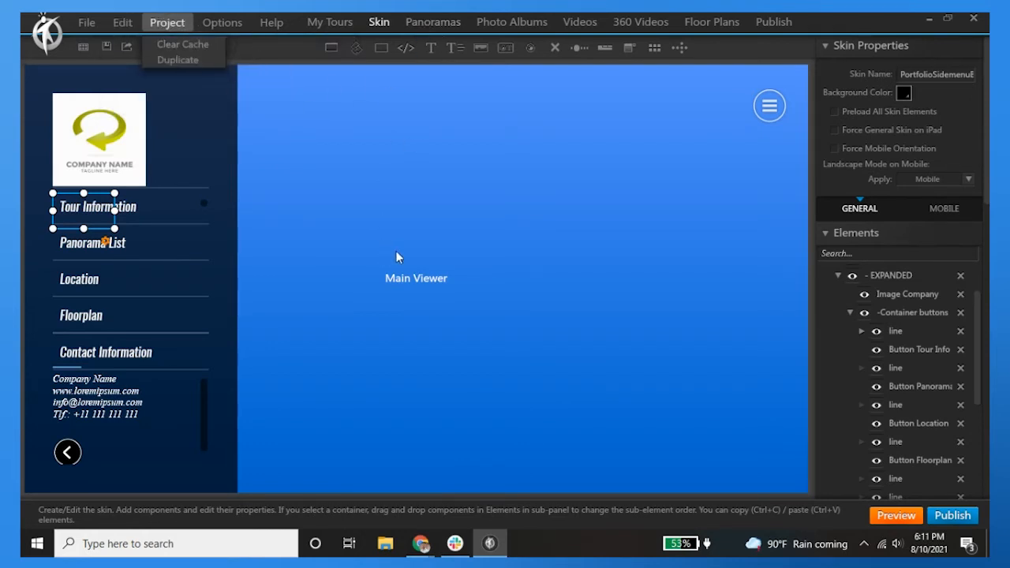
{"action": "mouse_move", "coordinate": [433, 139]}
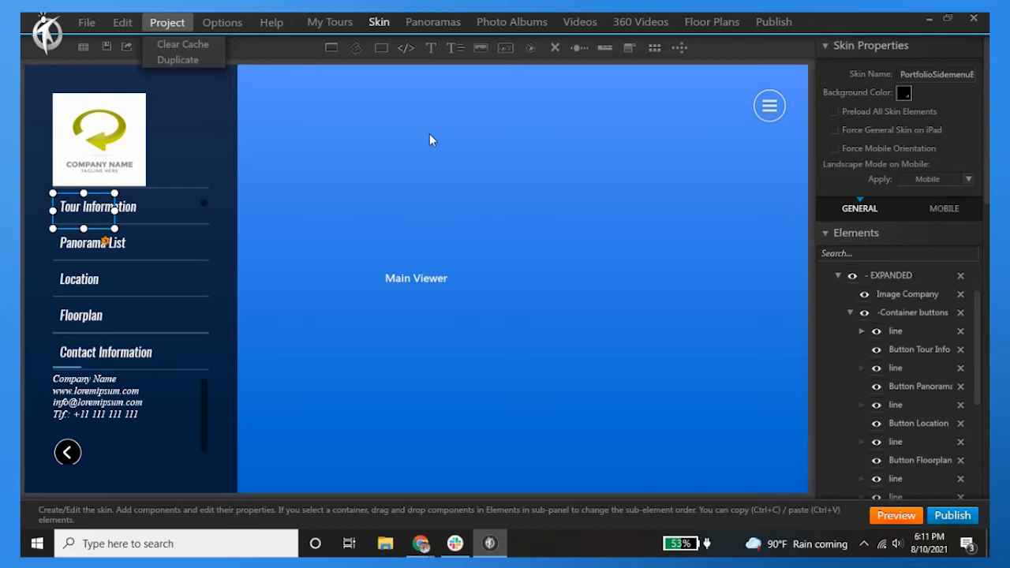
{"action": "mouse_move", "coordinate": [221, 131]}
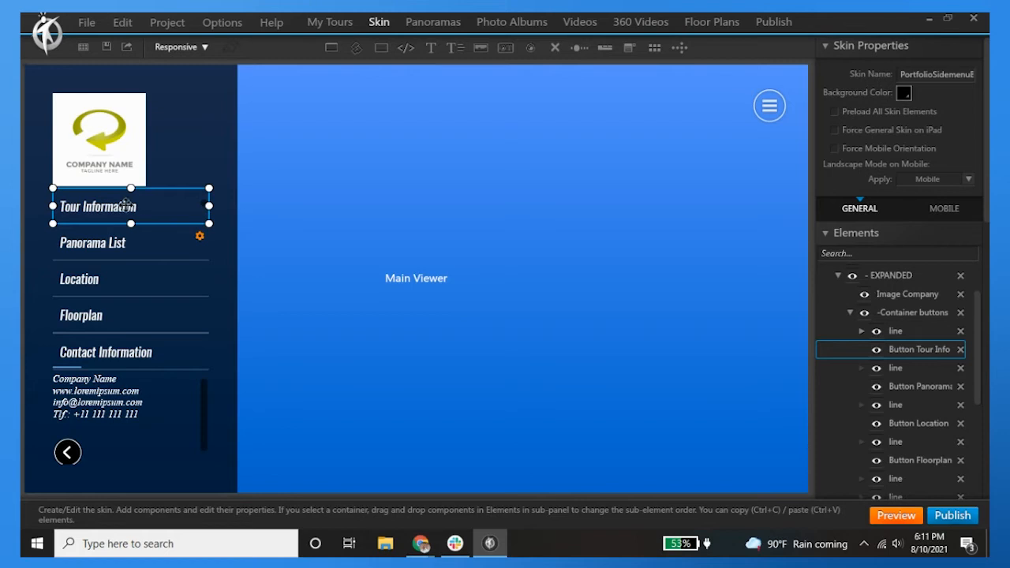
{"action": "mouse_move", "coordinate": [868, 385]}
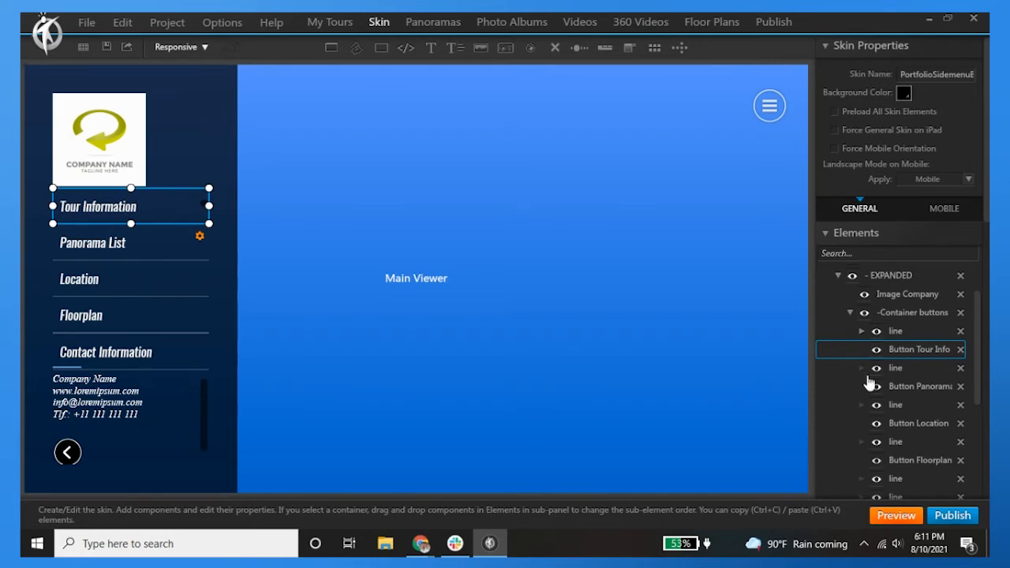
{"action": "mouse_move", "coordinate": [381, 275]}
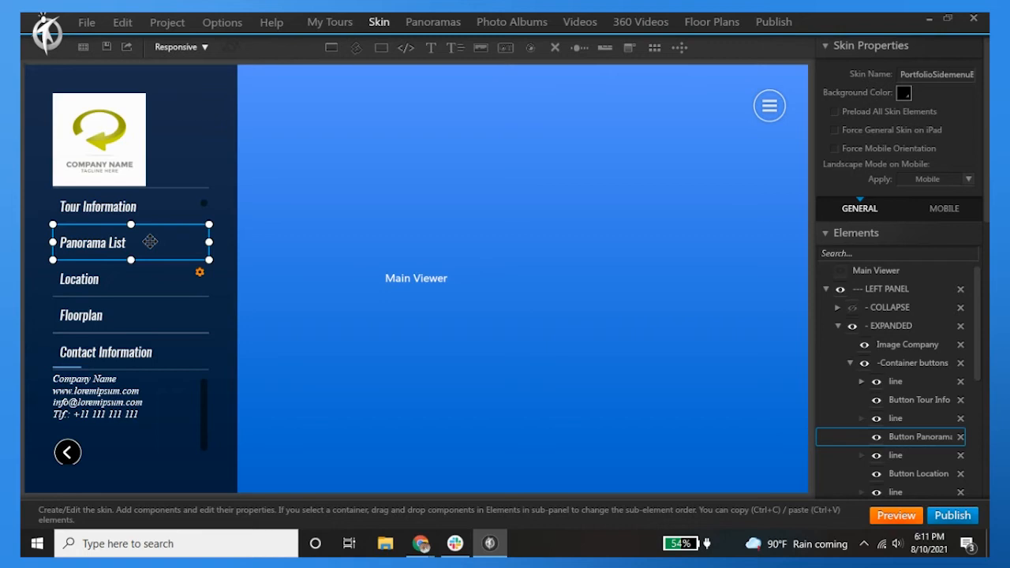
{"action": "mouse_move", "coordinate": [166, 278]}
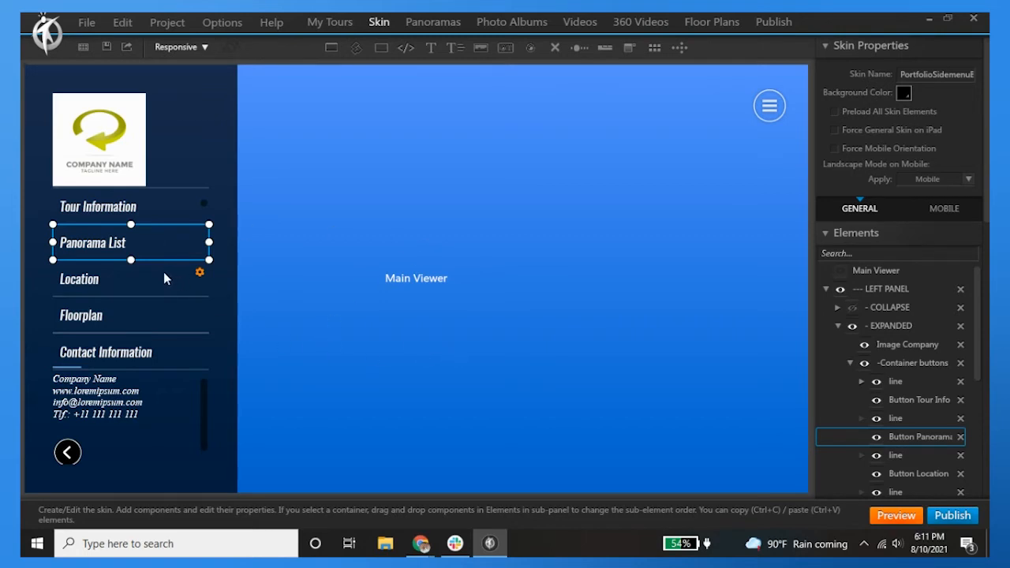
{"action": "left_click", "coordinate": [919, 473]}
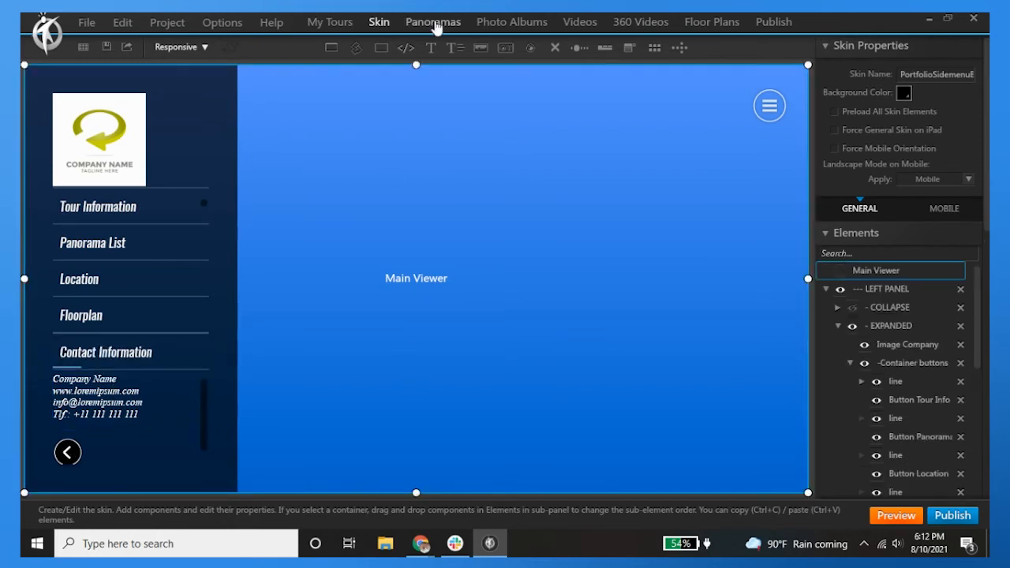
{"action": "mouse_move", "coordinate": [355, 47]}
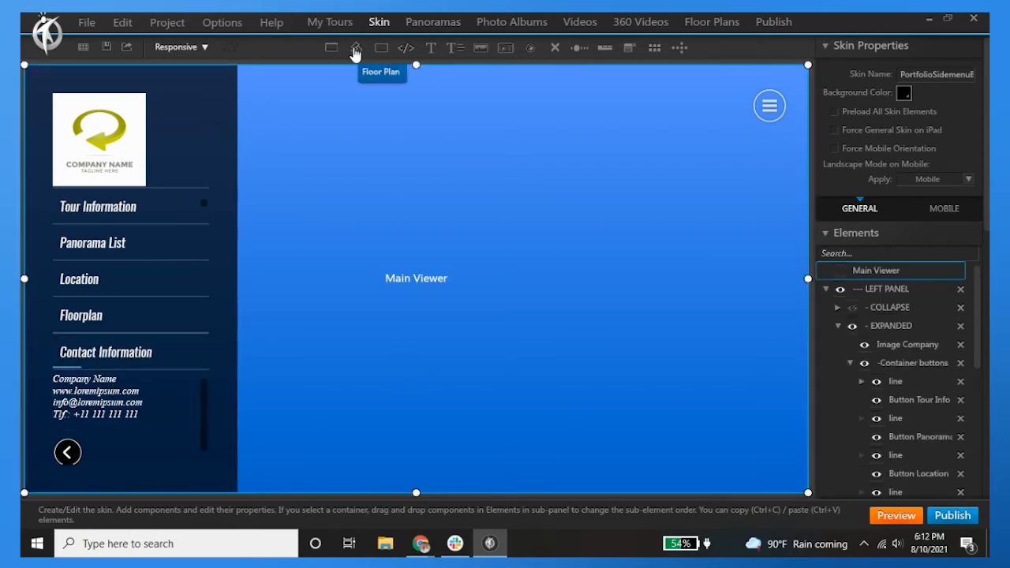
{"action": "mouse_move", "coordinate": [405, 47]}
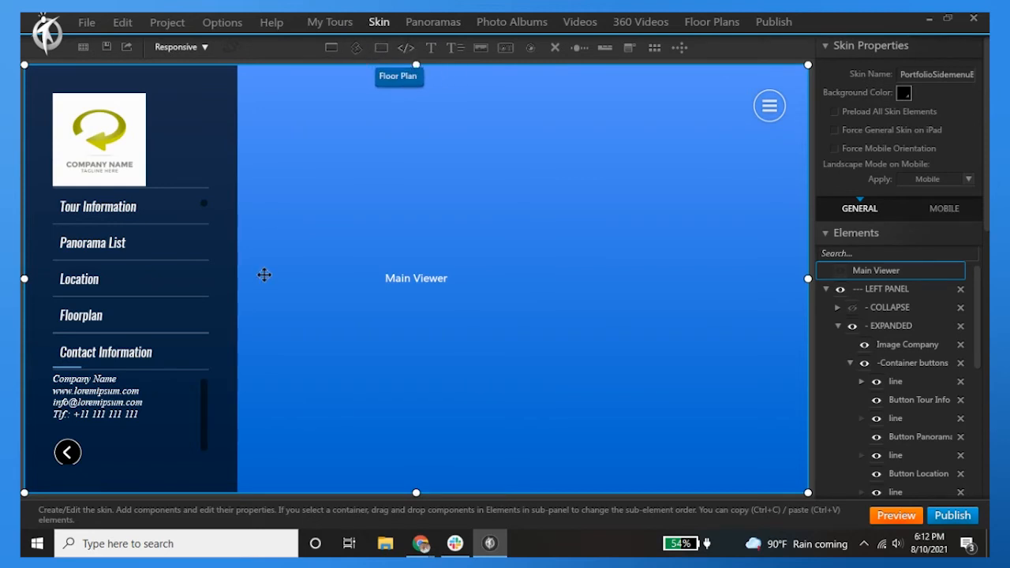
{"action": "mouse_move", "coordinate": [145, 246]}
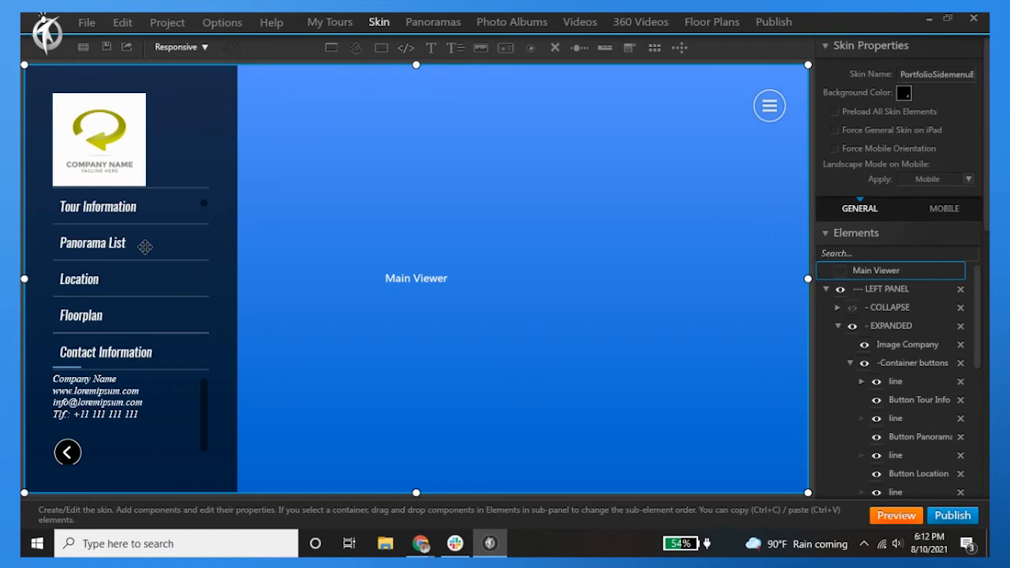
{"action": "mouse_move", "coordinate": [162, 256]}
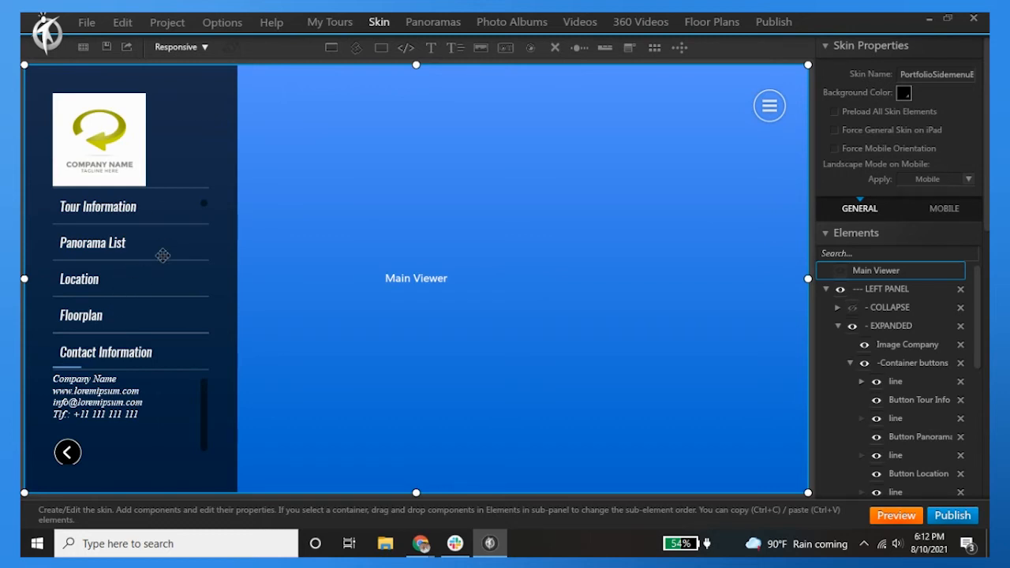
{"action": "mouse_move", "coordinate": [145, 278]}
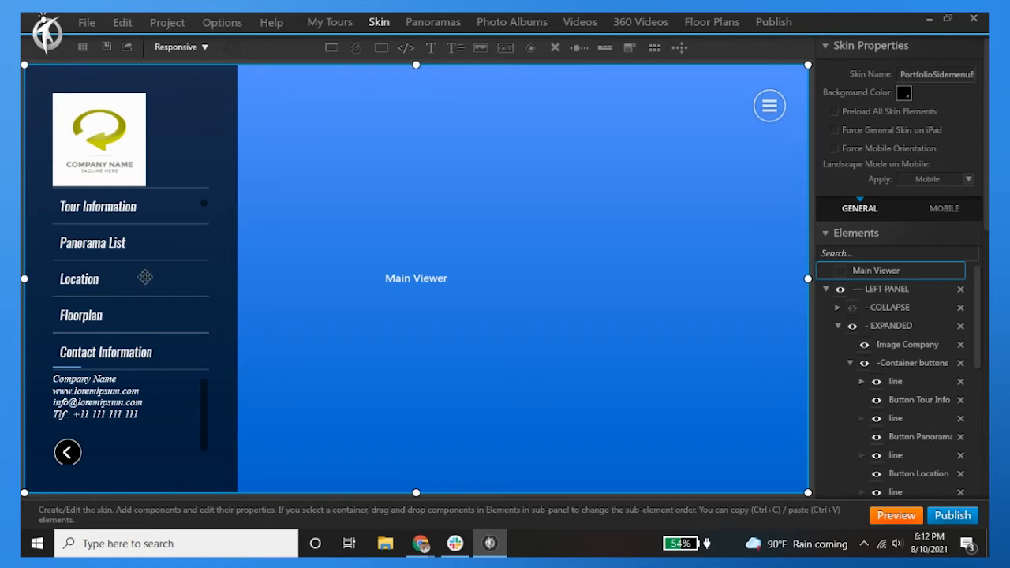
{"action": "mouse_move", "coordinate": [405, 49]}
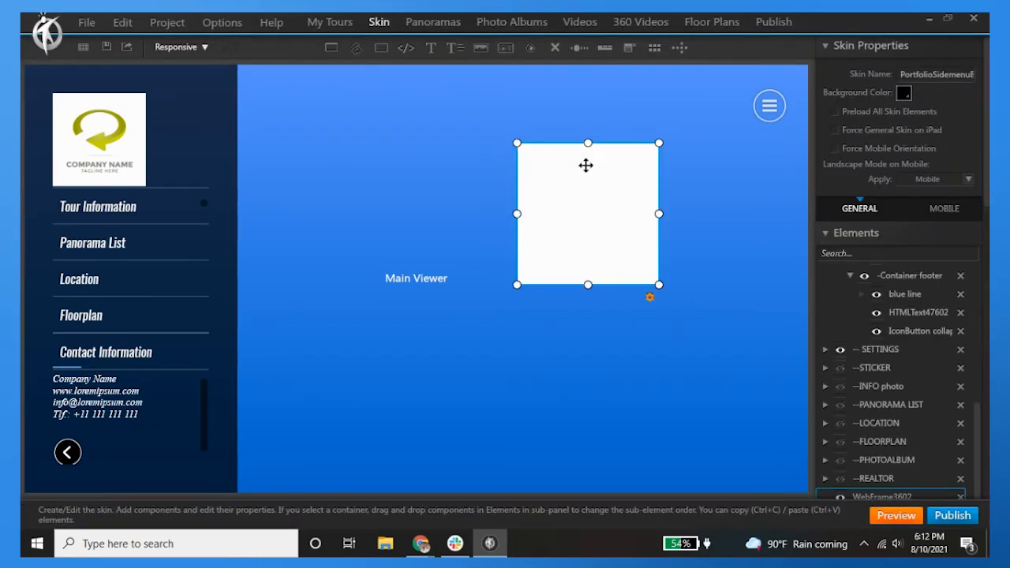
{"action": "left_click_drag", "start_coordinate": [588, 213], "coordinate": [568, 202]}
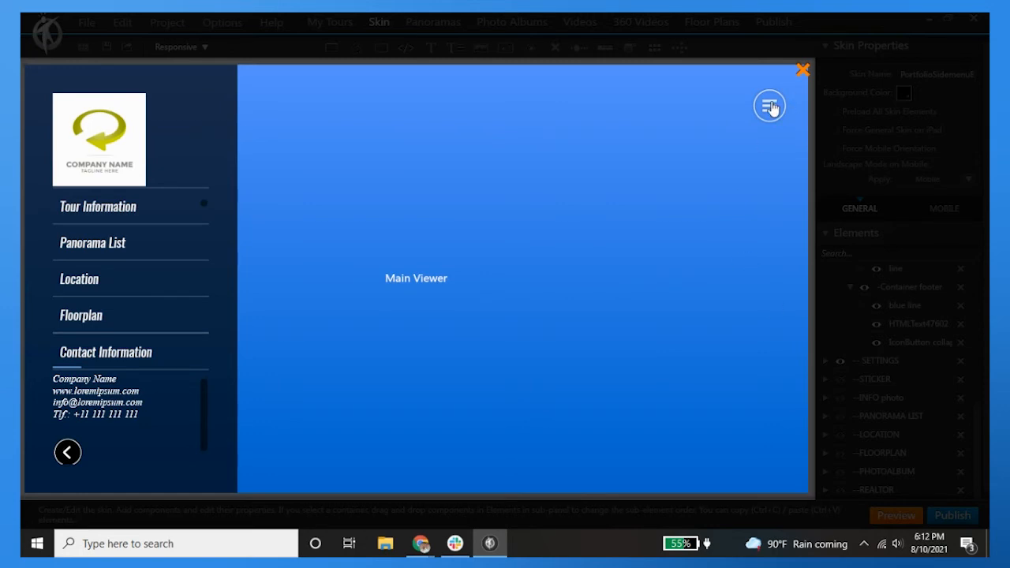
{"action": "left_click", "coordinate": [802, 70]}
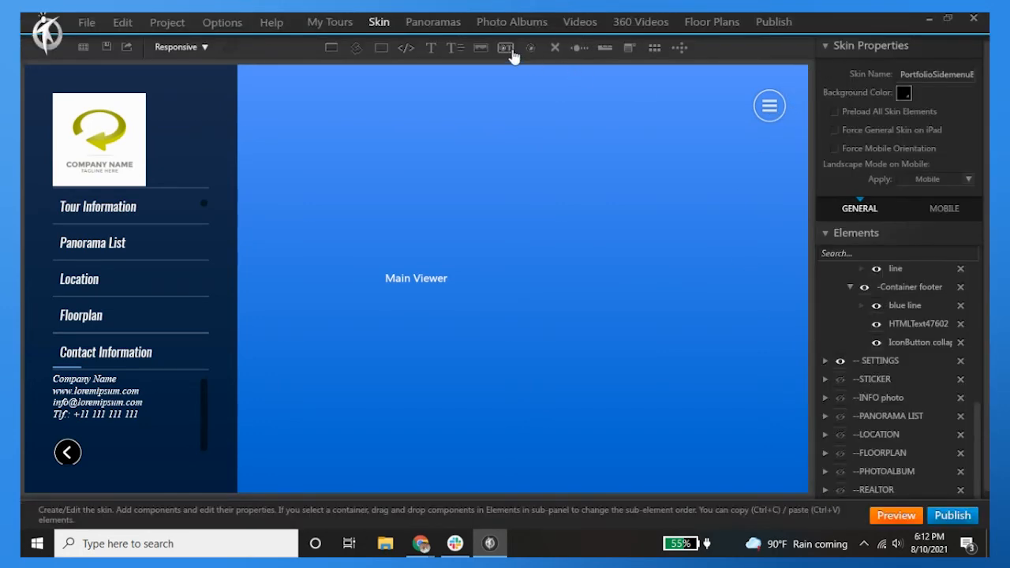
{"action": "mouse_move", "coordinate": [482, 48]}
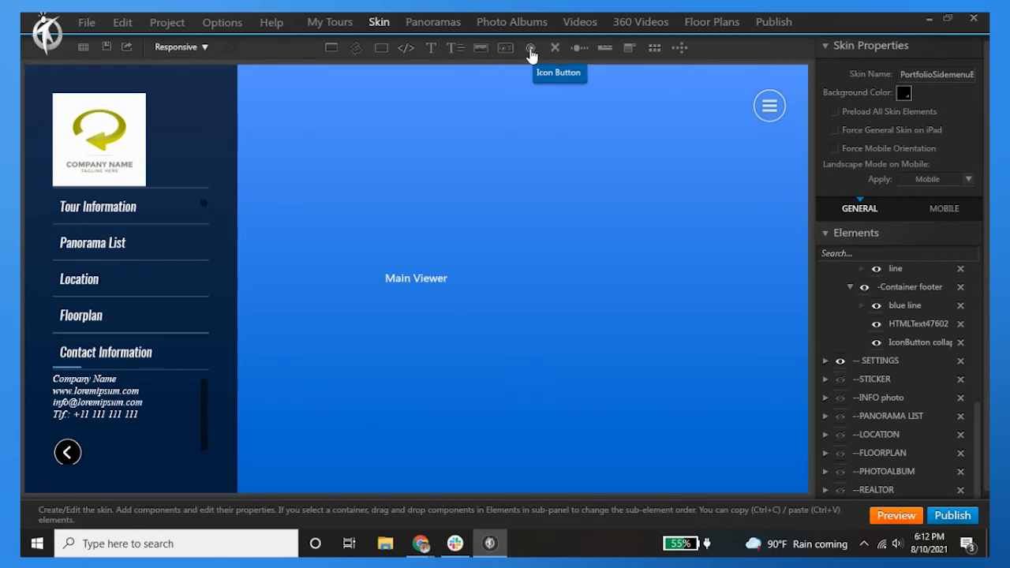
{"action": "mouse_move", "coordinate": [578, 48]}
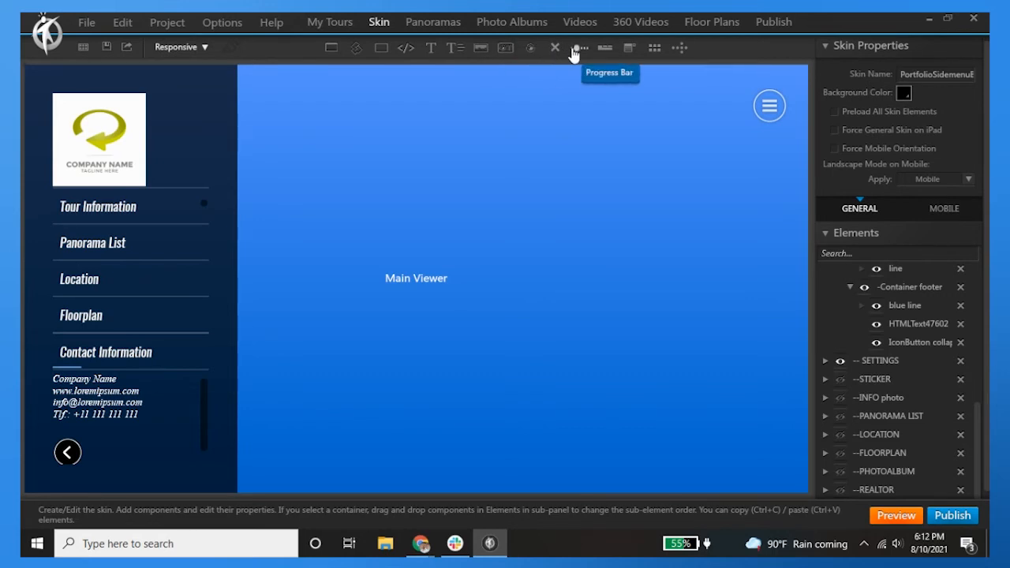
{"action": "mouse_move", "coordinate": [530, 48]}
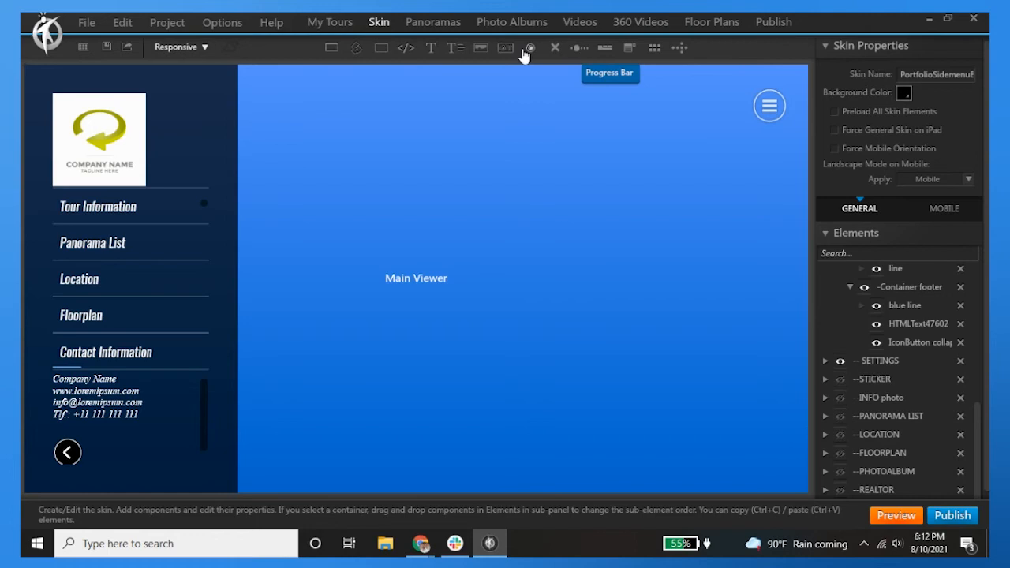
{"action": "mouse_move", "coordinate": [506, 47]}
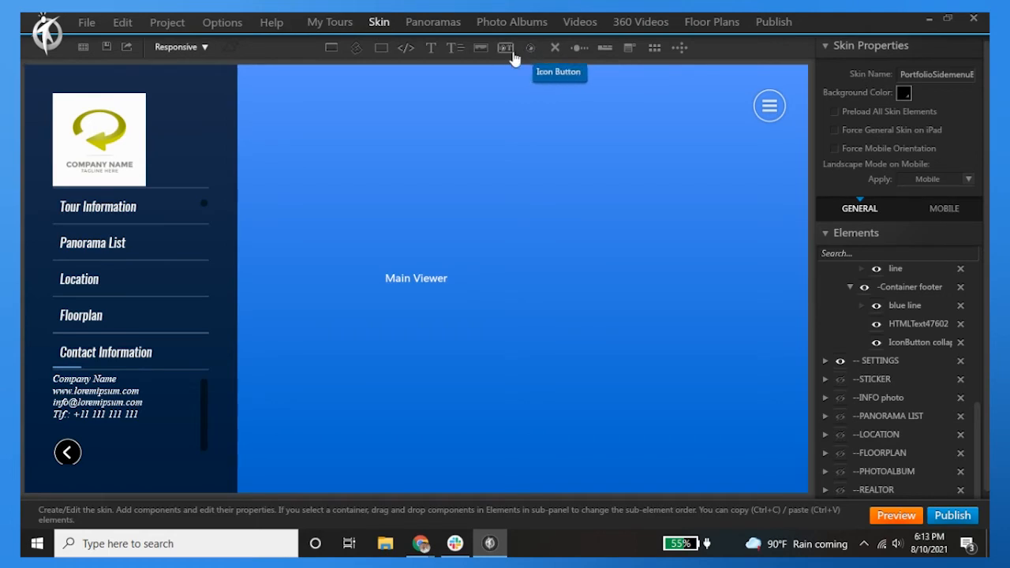
{"action": "mouse_move", "coordinate": [578, 48]}
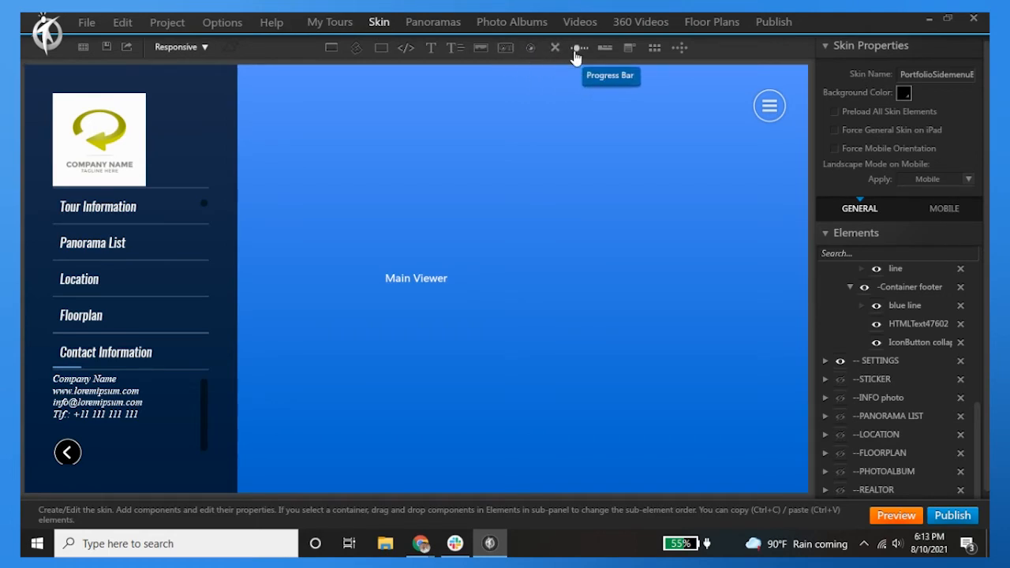
{"action": "mouse_move", "coordinate": [630, 47]}
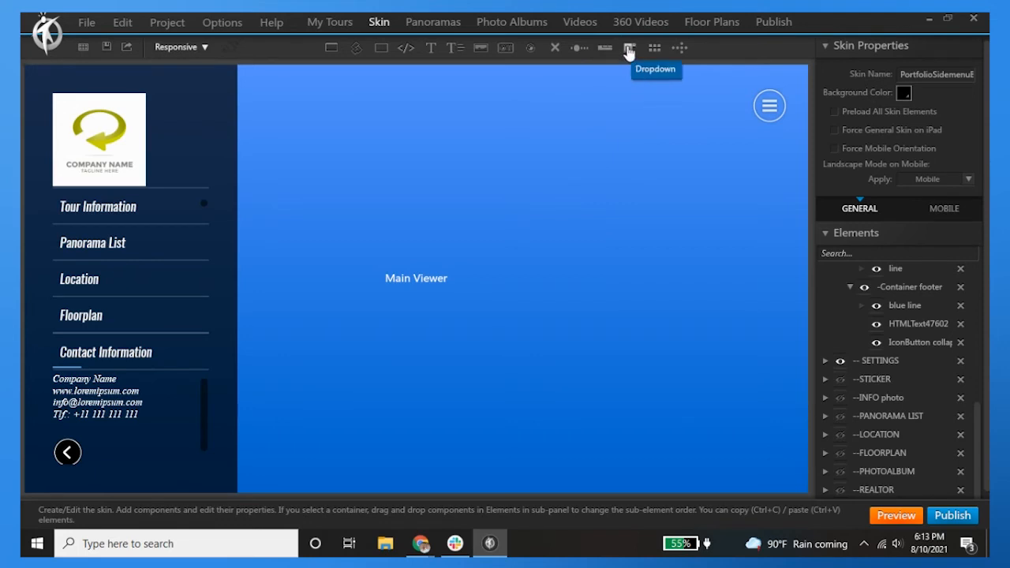
Browse the rounded button style library and close it without adding anything
{"action": "left_click", "coordinate": [630, 47]}
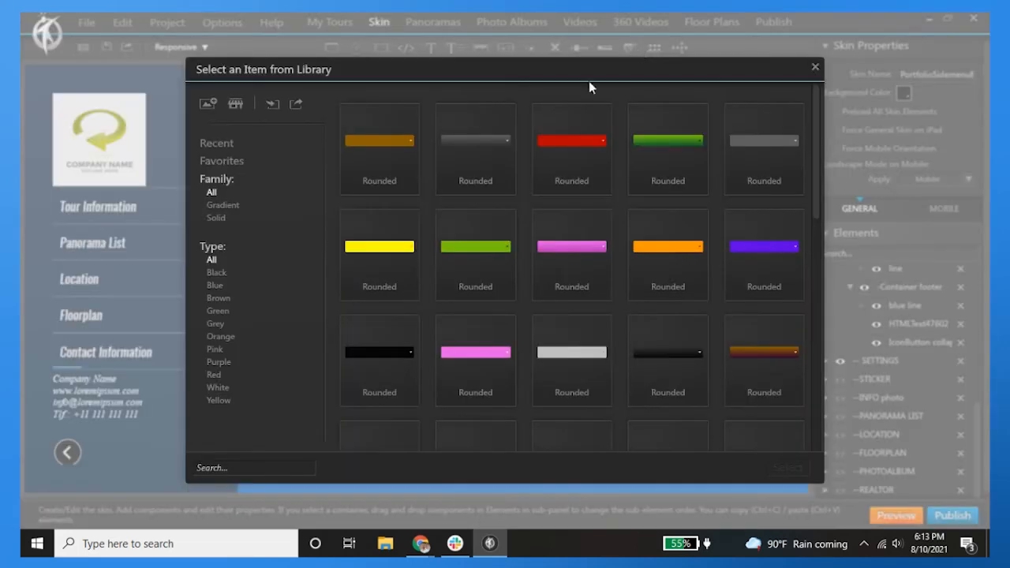
{"action": "scroll", "scroll_direction": "down", "scroll_amount": 3}
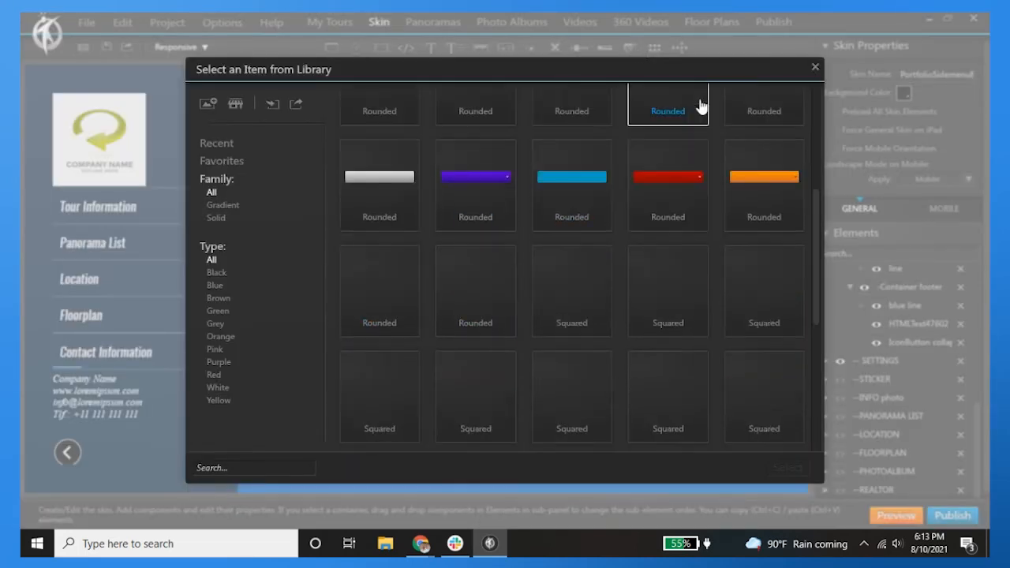
{"action": "scroll", "scroll_direction": "down", "scroll_amount": 3}
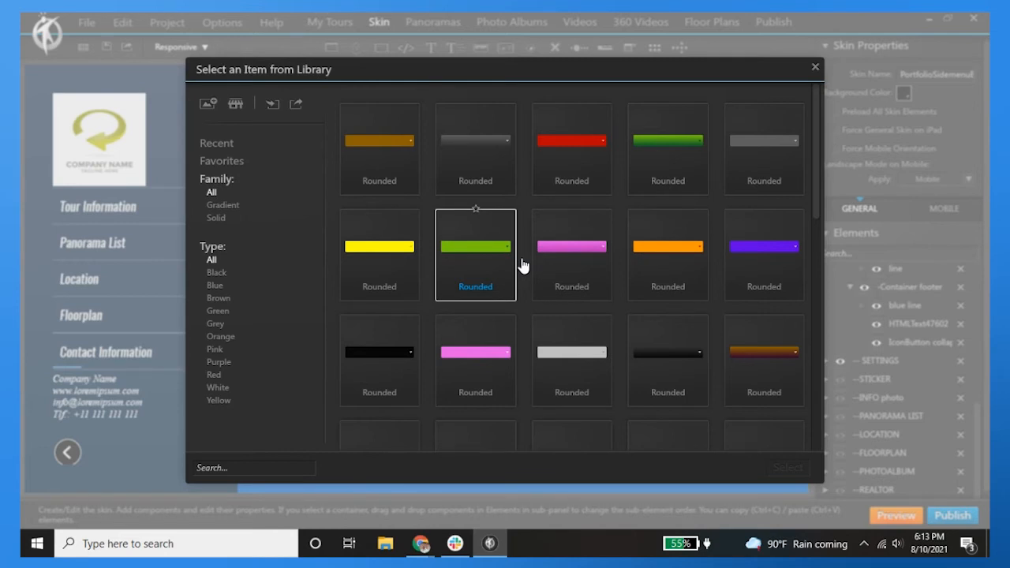
{"action": "mouse_move", "coordinate": [208, 104]}
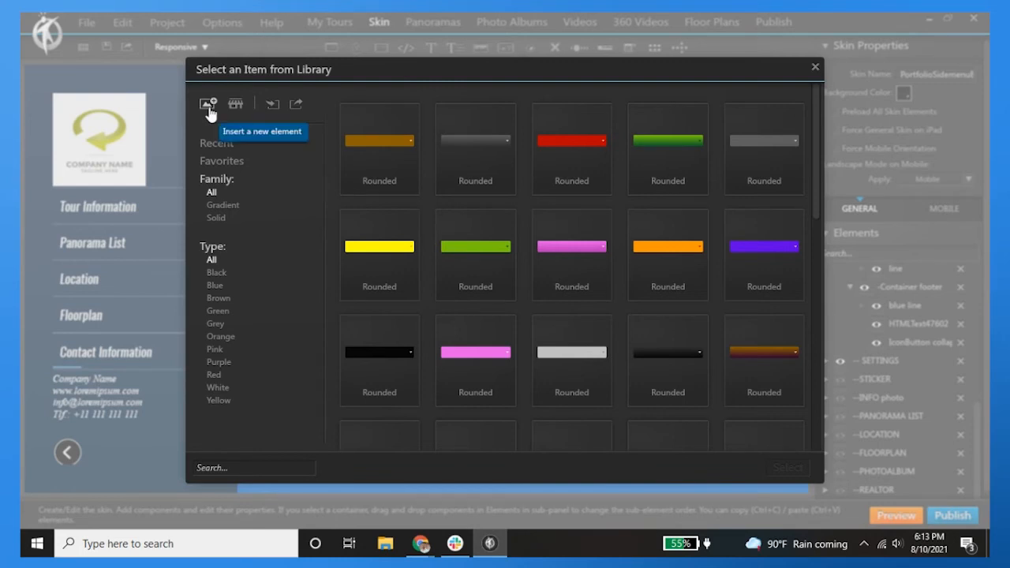
{"action": "mouse_move", "coordinate": [815, 71]}
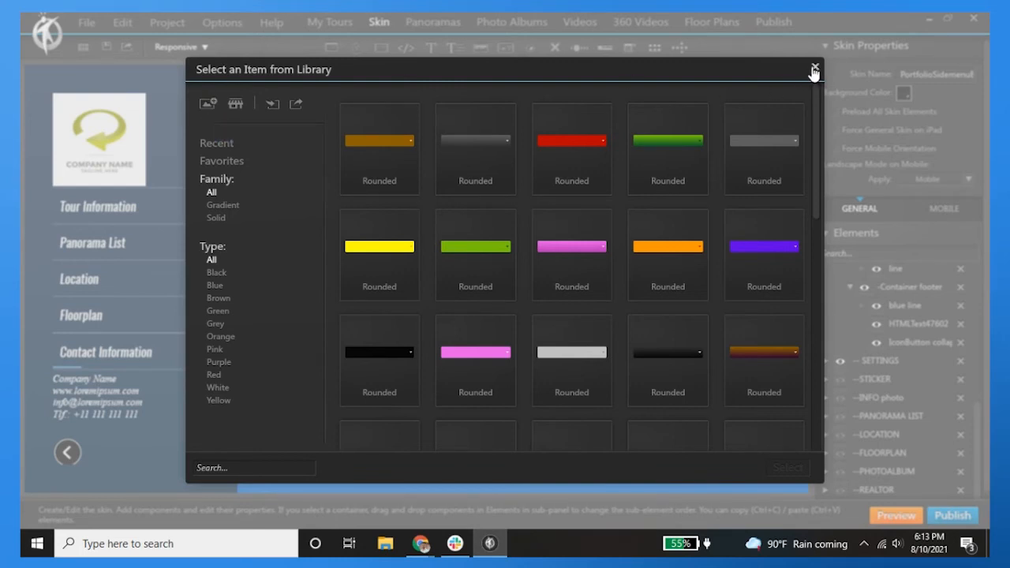
{"action": "left_click", "coordinate": [814, 70]}
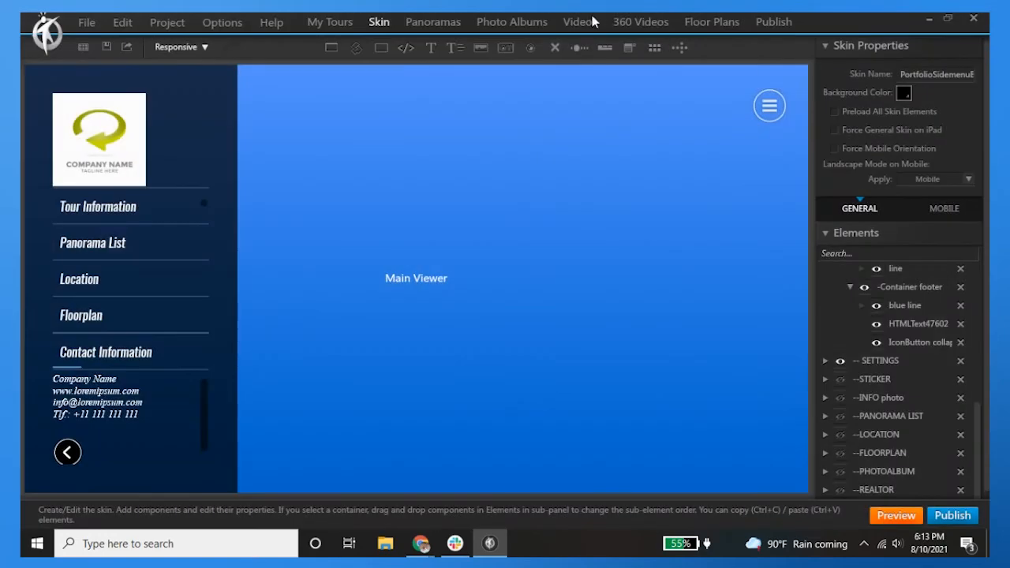
{"action": "mouse_move", "coordinate": [679, 47]}
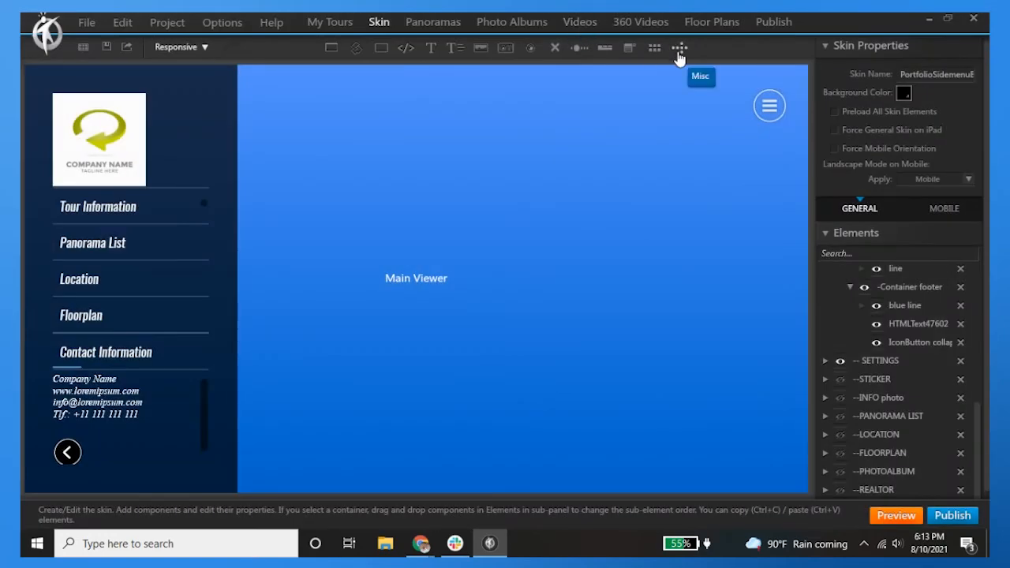
Browse the panel element library via the Misc icon and close it without adding anything
{"action": "left_click", "coordinate": [679, 47]}
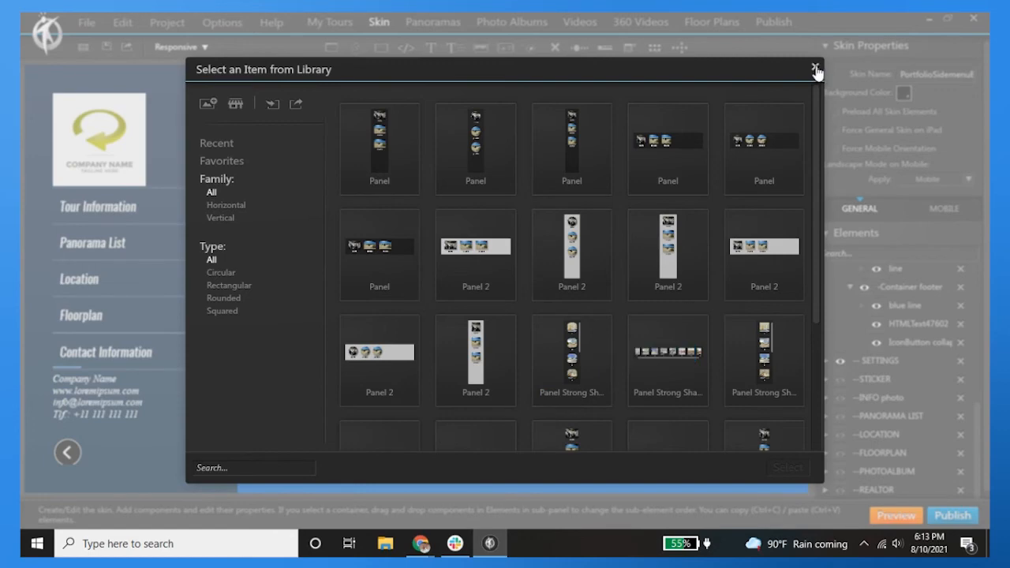
{"action": "left_click", "coordinate": [817, 69]}
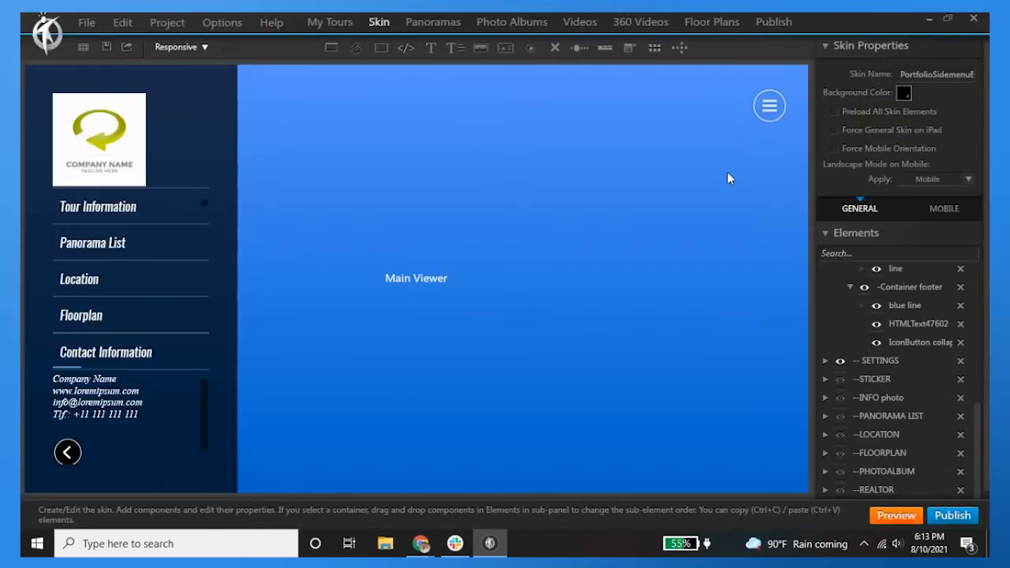
{"action": "mouse_move", "coordinate": [135, 281]}
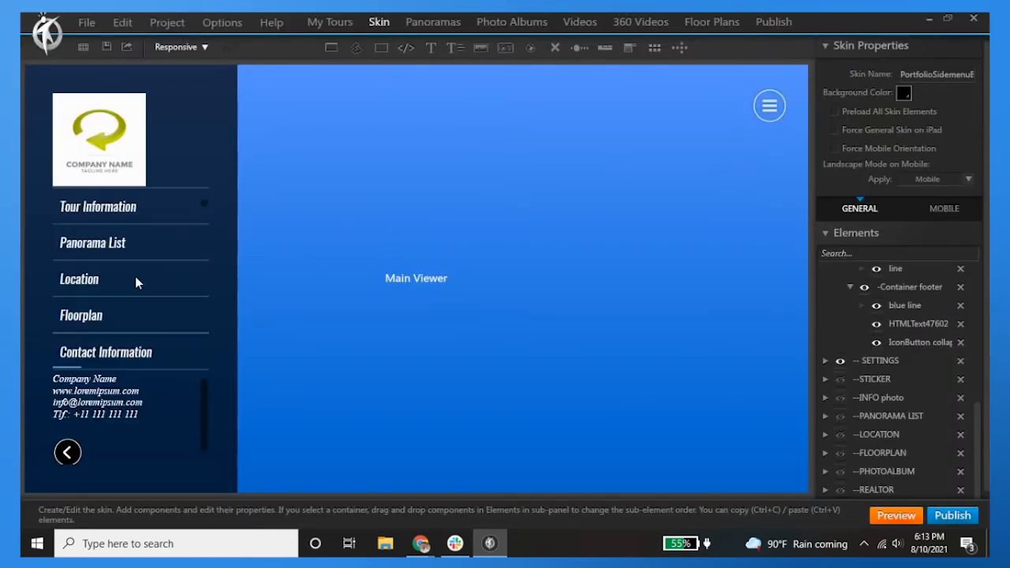
{"action": "mouse_move", "coordinate": [519, 60]}
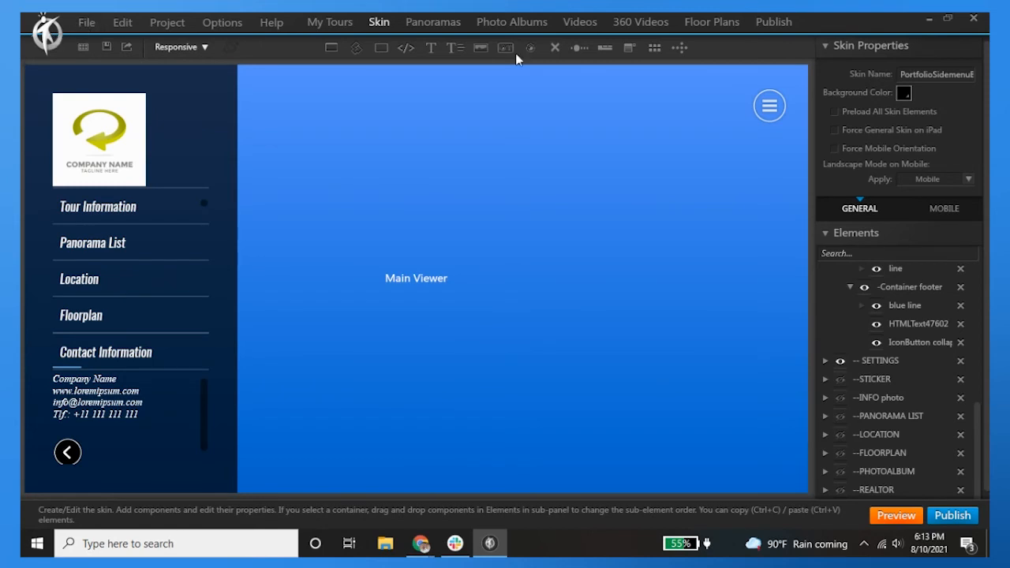
{"action": "mouse_move", "coordinate": [862, 199]}
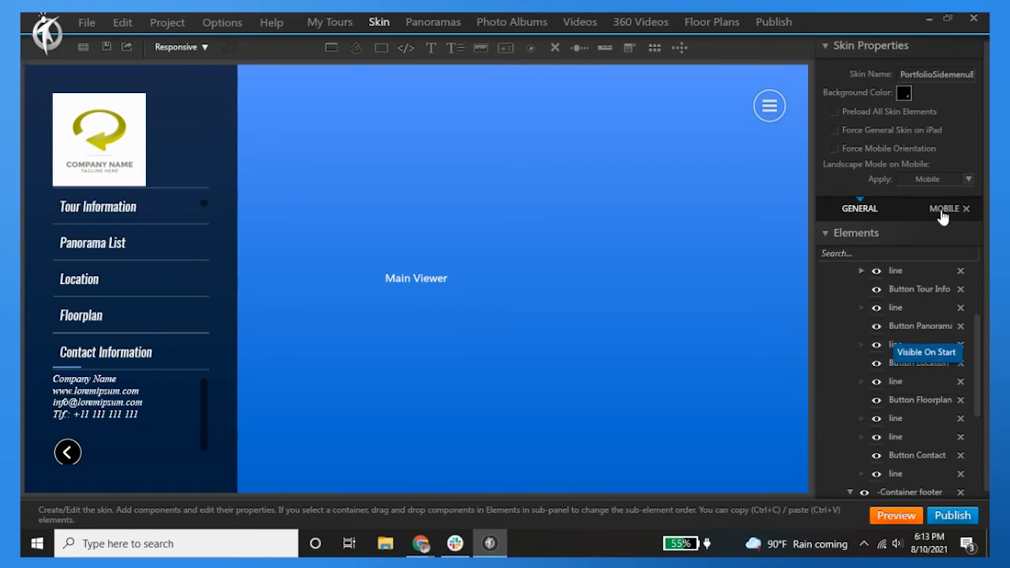
{"action": "mouse_move", "coordinate": [844, 183]}
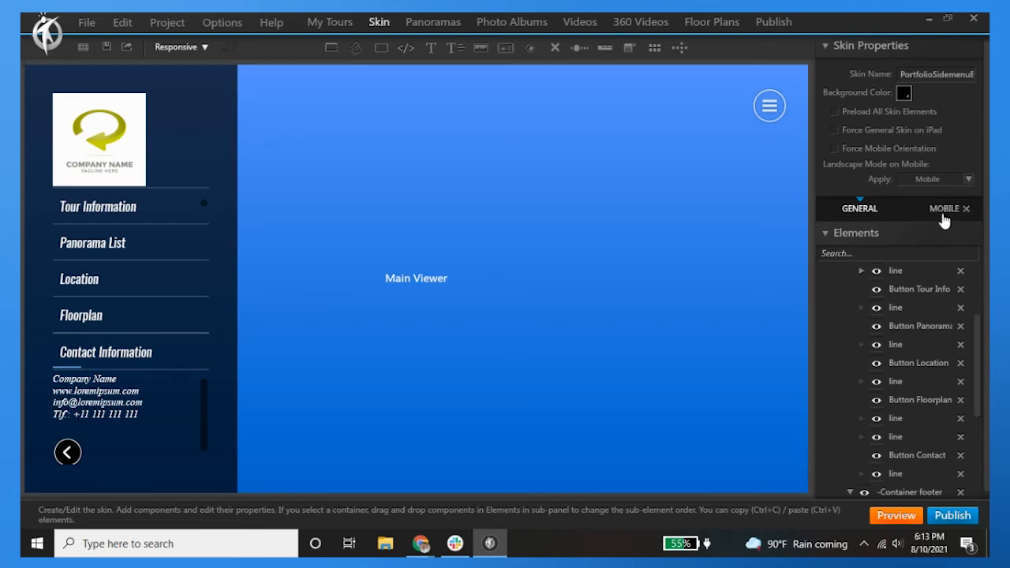
{"action": "left_click", "coordinate": [944, 209]}
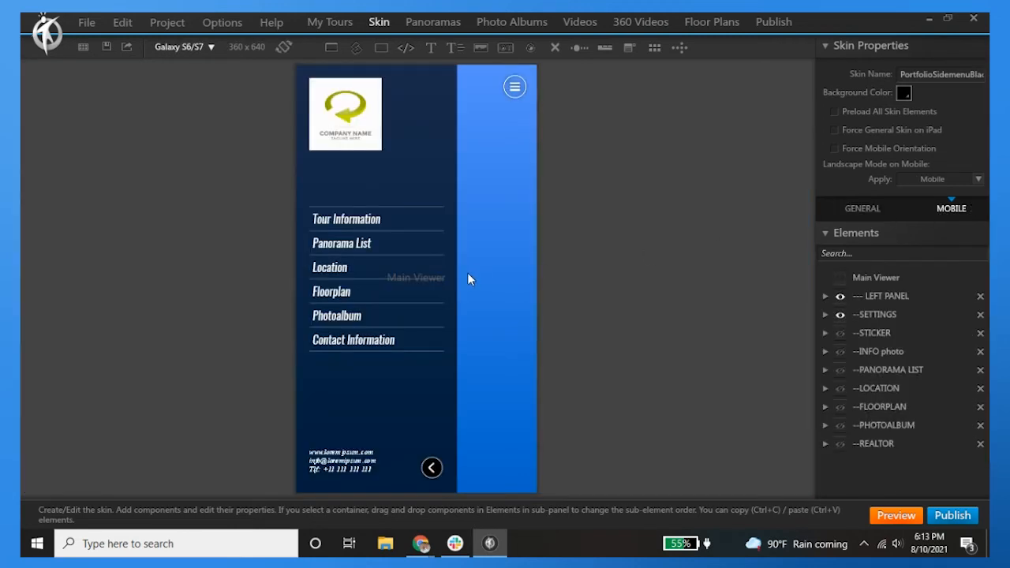
{"action": "mouse_move", "coordinate": [702, 254]}
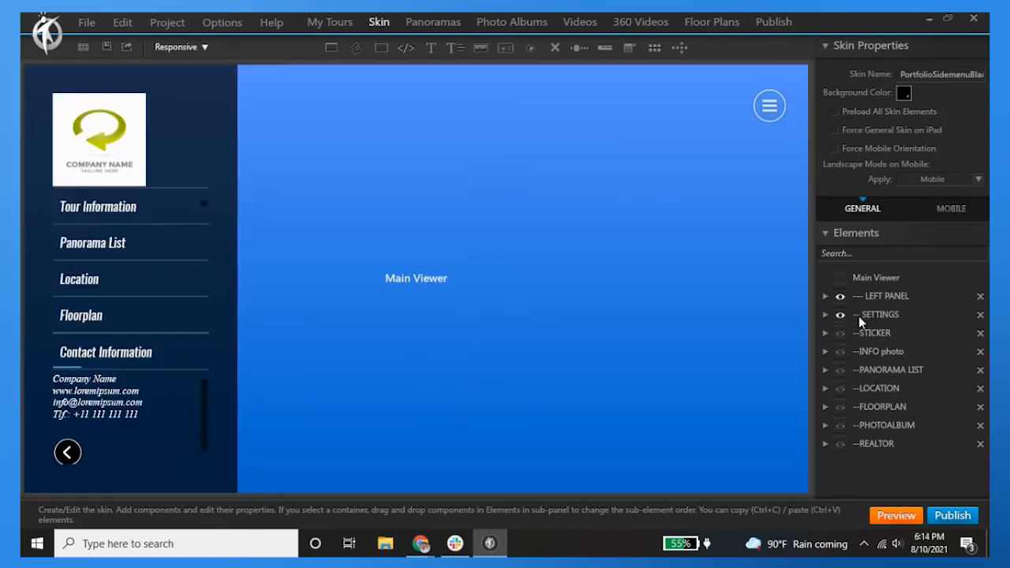
{"action": "mouse_move", "coordinate": [918, 384]}
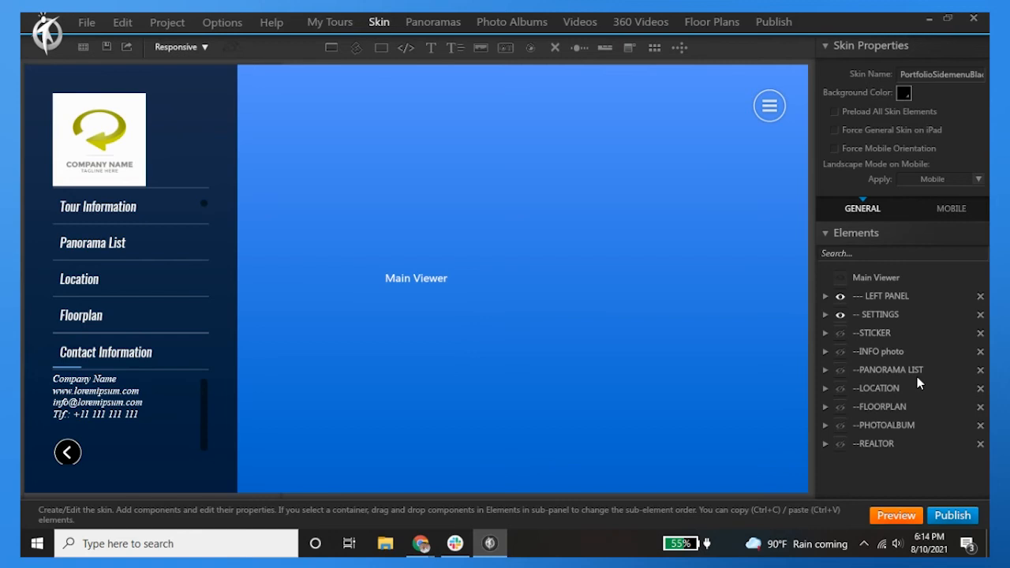
{"action": "mouse_move", "coordinate": [922, 318]}
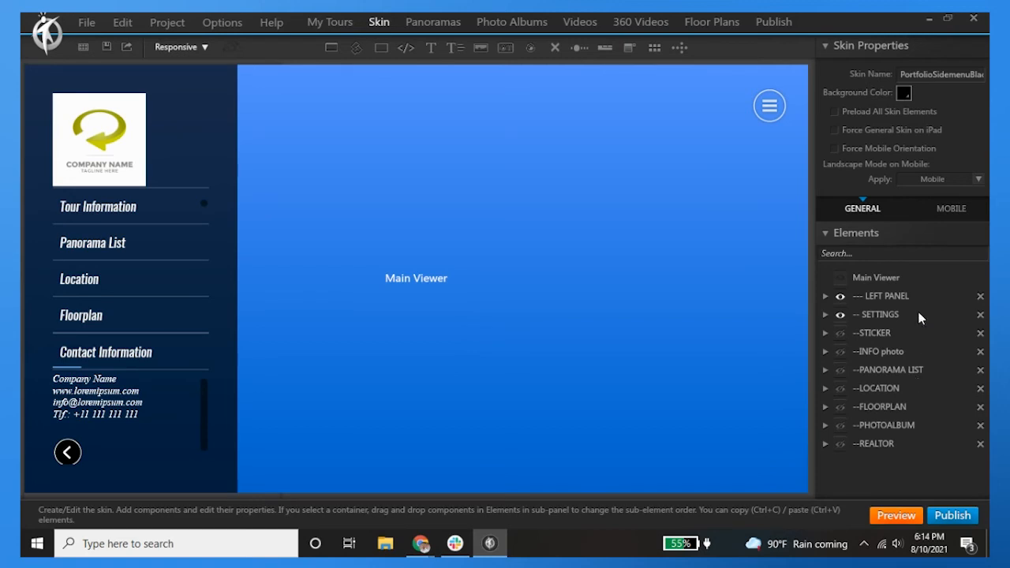
{"action": "mouse_move", "coordinate": [840, 296]}
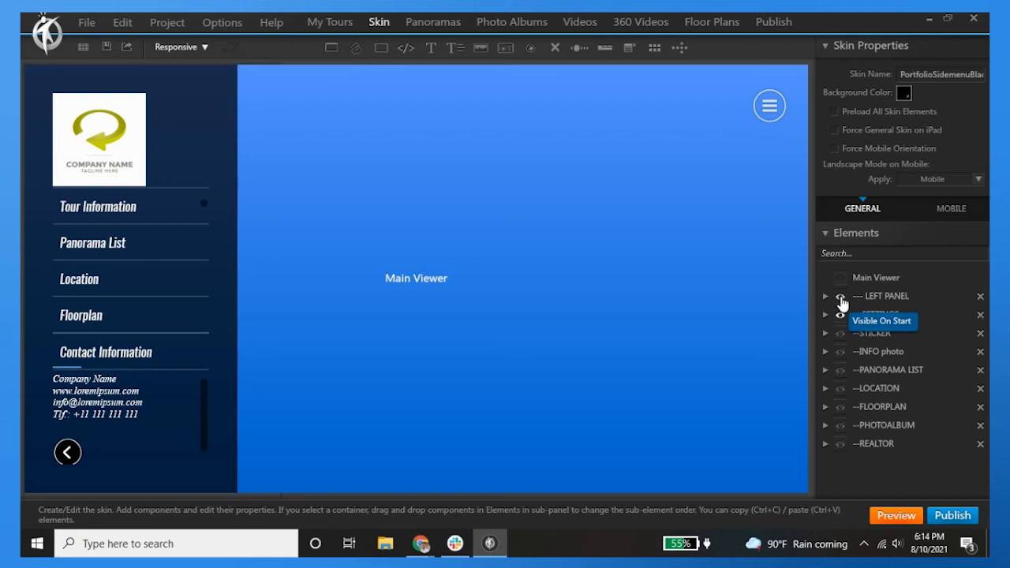
Turn off Visible On Start for LEFT PANEL so only the main viewer shows
{"action": "left_click", "coordinate": [840, 297]}
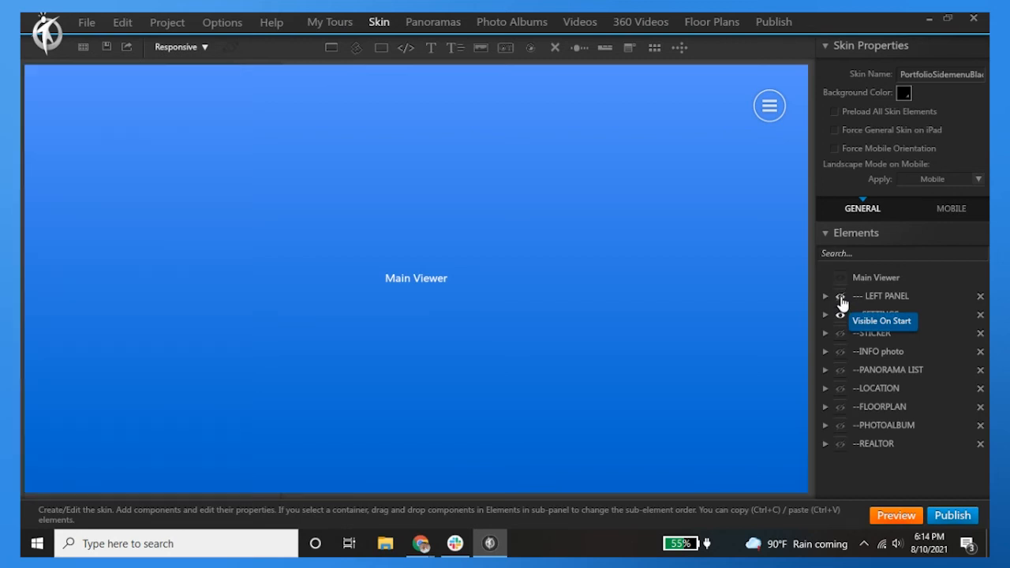
{"action": "mouse_move", "coordinate": [842, 319]}
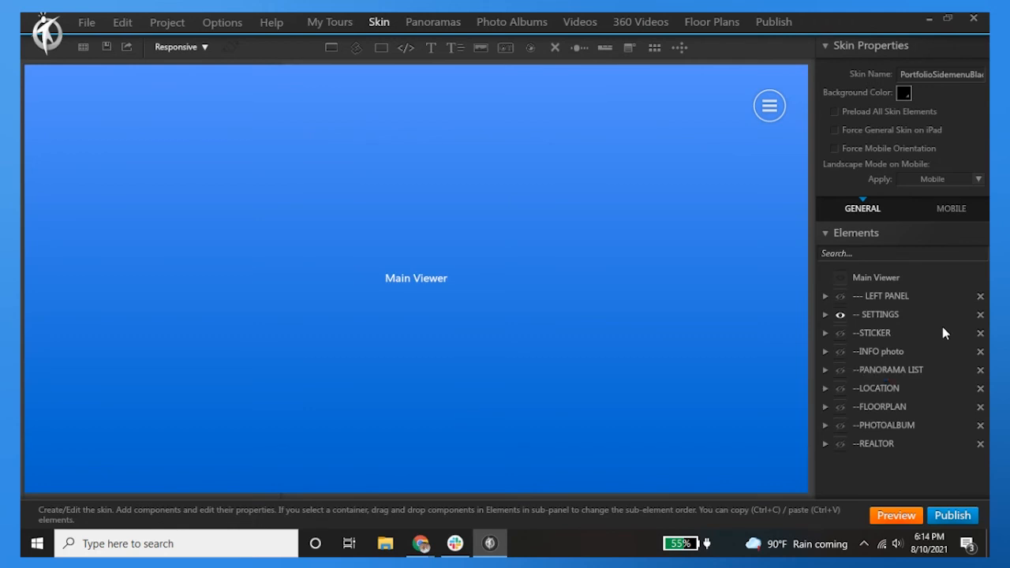
{"action": "mouse_move", "coordinate": [410, 262]}
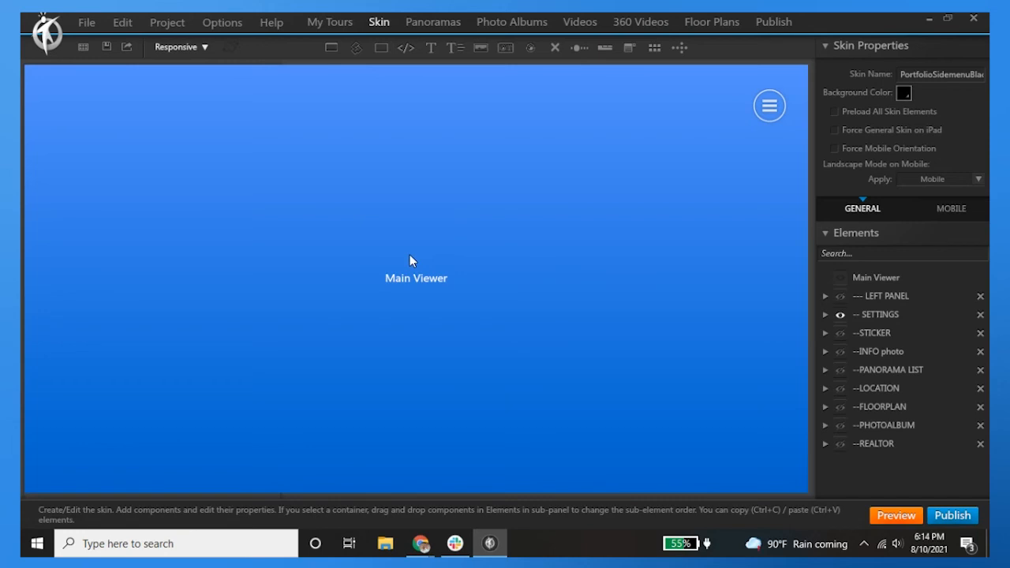
{"action": "mouse_move", "coordinate": [592, 306]}
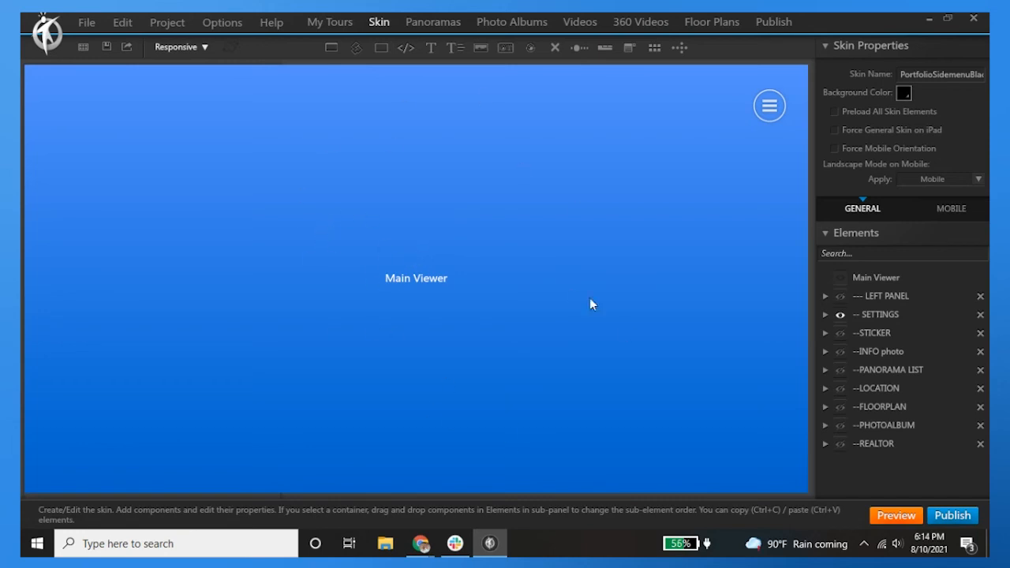
{"action": "mouse_move", "coordinate": [376, 150]}
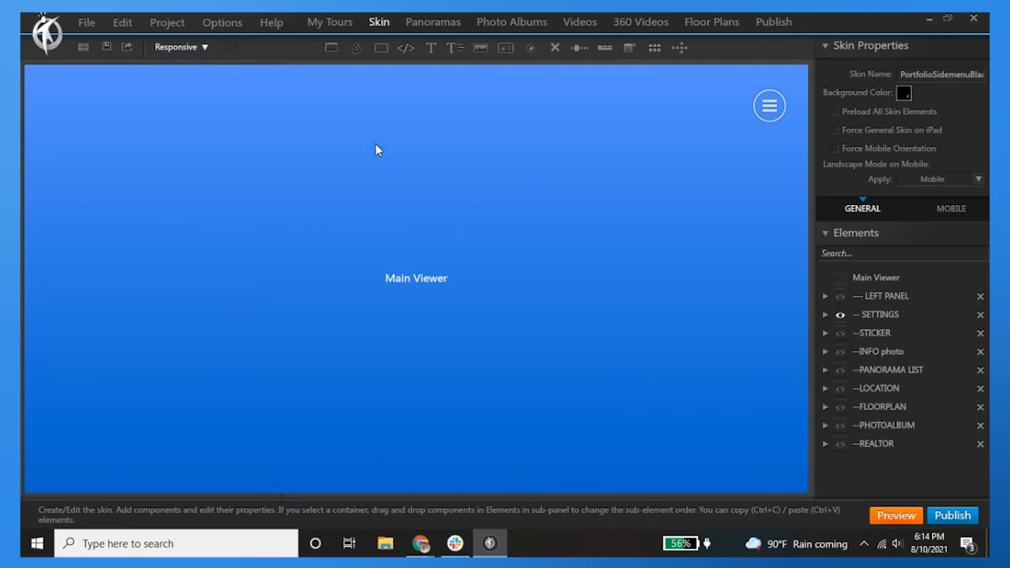
{"action": "mouse_move", "coordinate": [502, 62]}
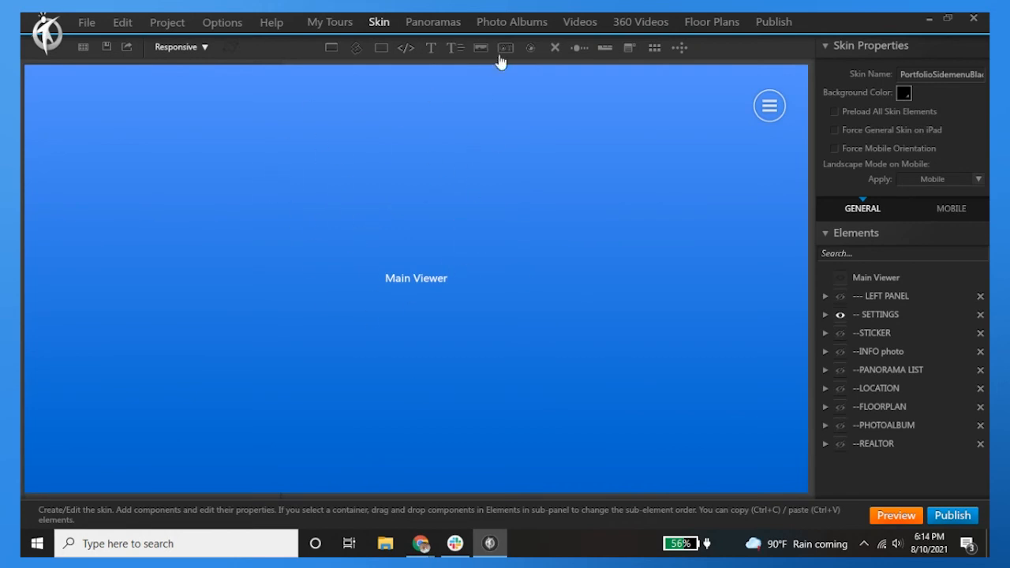
{"action": "left_click", "coordinate": [433, 22]}
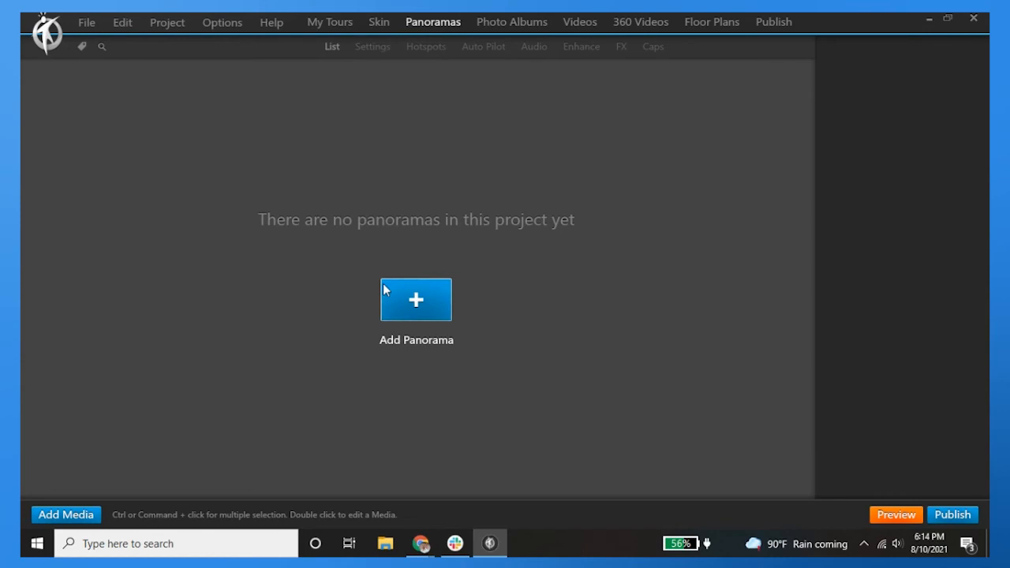
{"action": "mouse_move", "coordinate": [752, 26]}
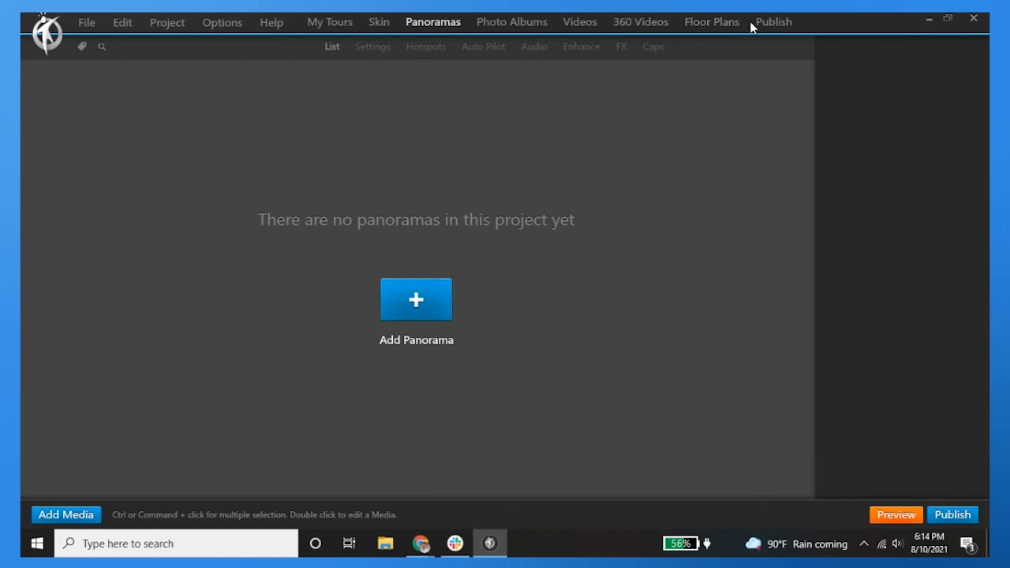
{"action": "left_click", "coordinate": [773, 22]}
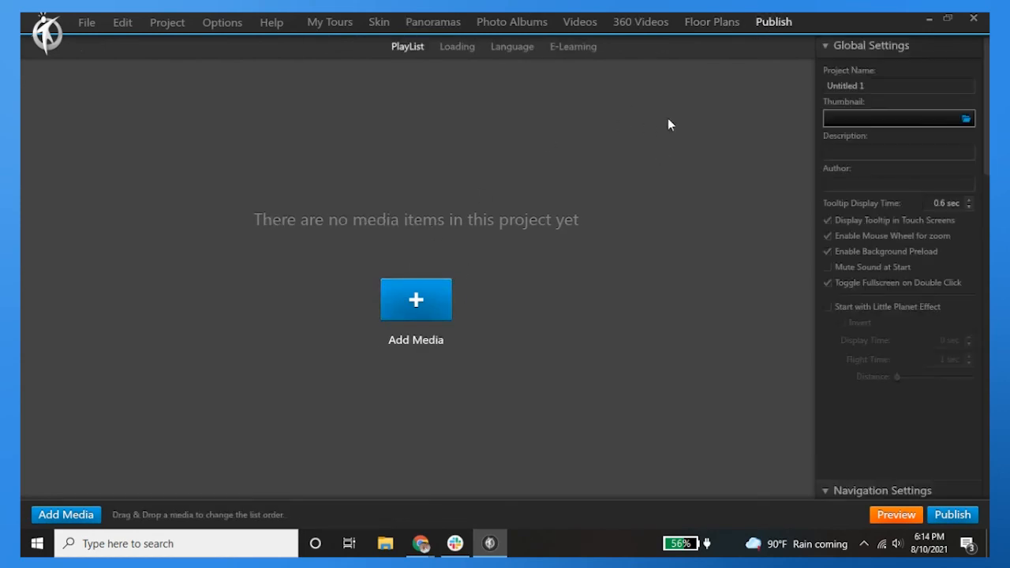
{"action": "left_click", "coordinate": [711, 22]}
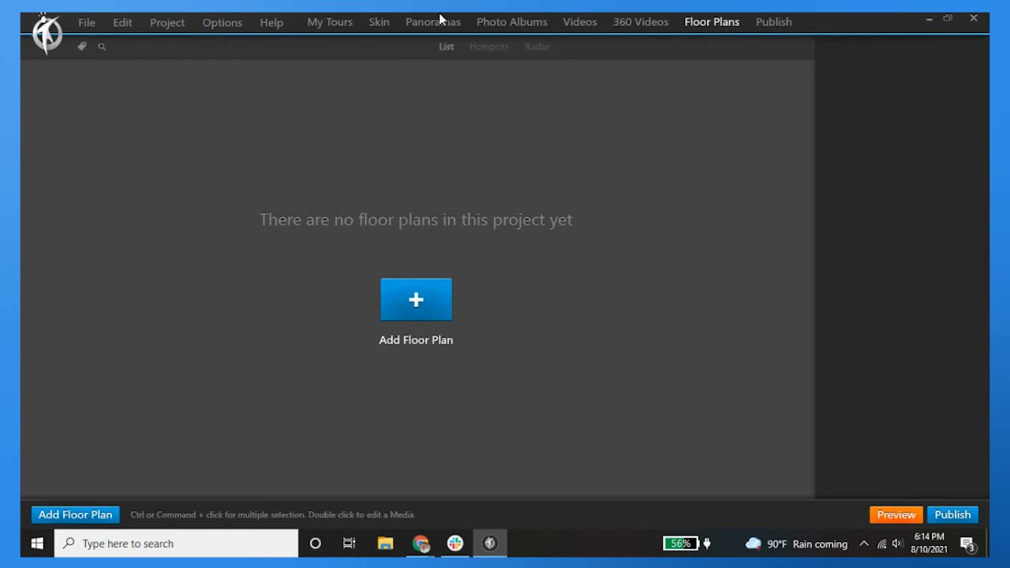
{"action": "left_click", "coordinate": [328, 22]}
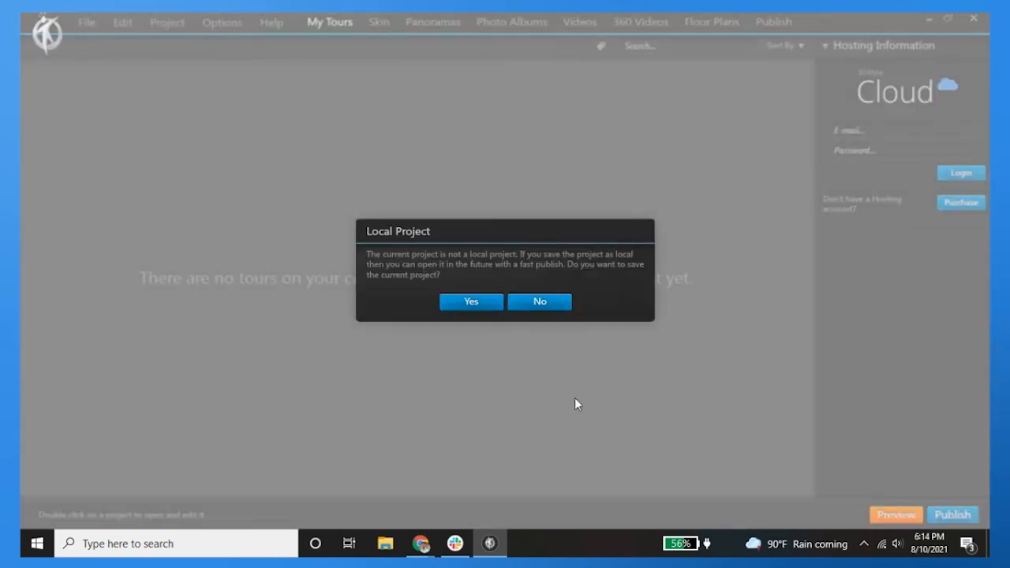
{"action": "left_click", "coordinate": [540, 300]}
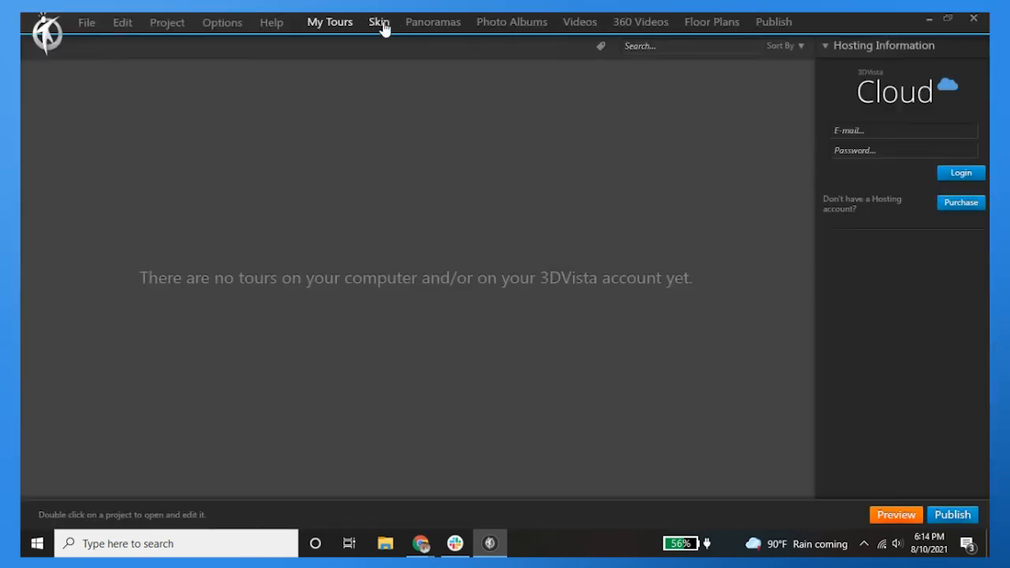
{"action": "left_click", "coordinate": [379, 23]}
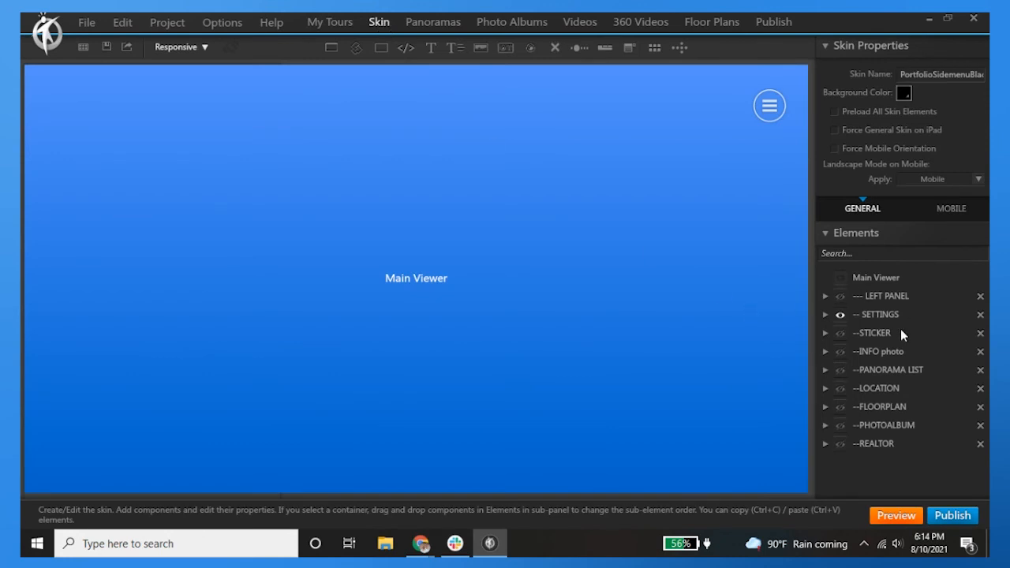